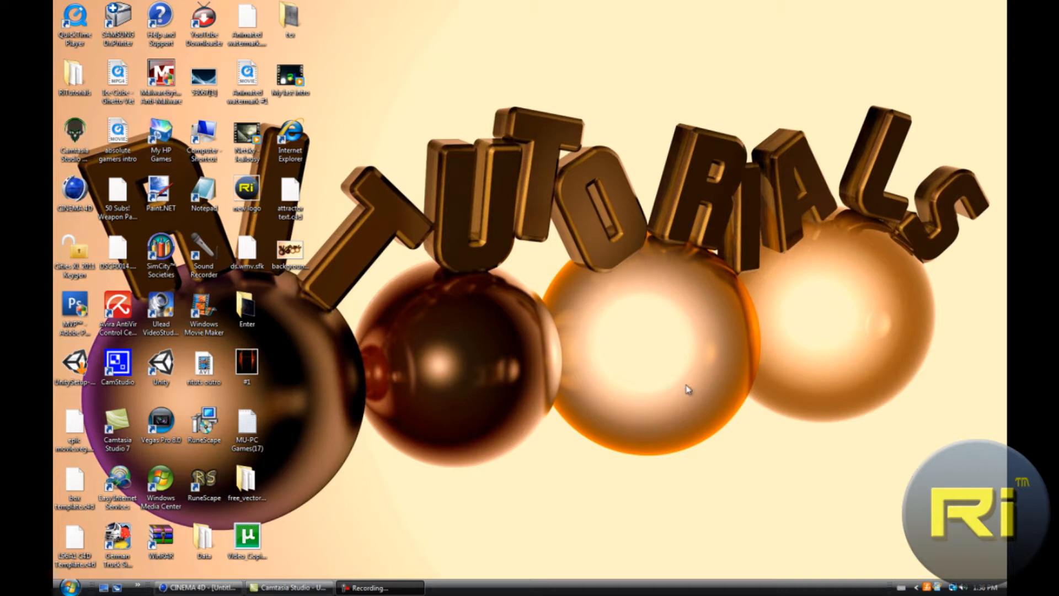
{"action": "mouse_move", "coordinate": [540, 276]}
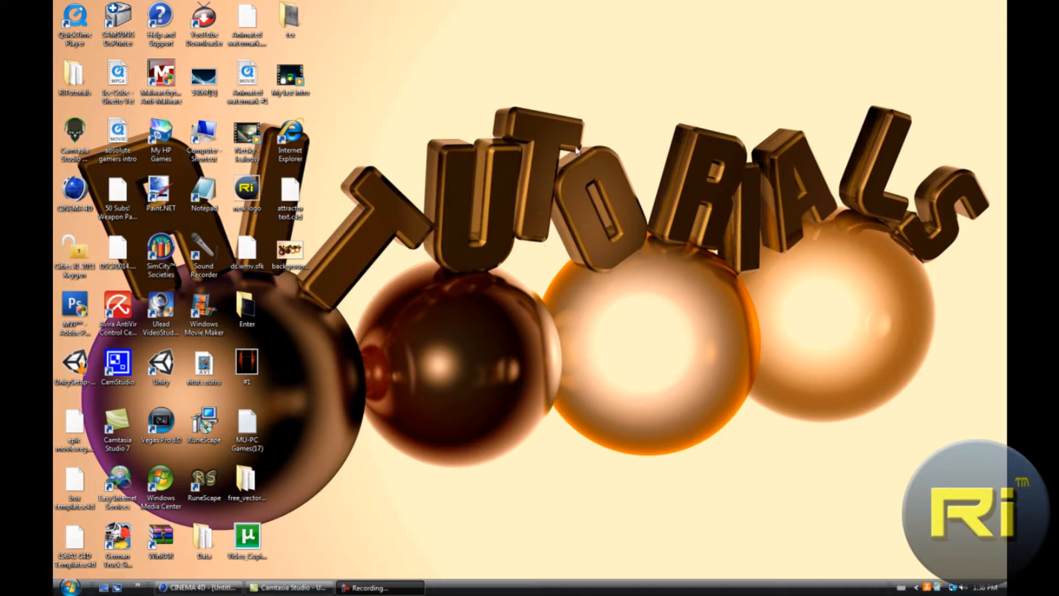
{"action": "mouse_move", "coordinate": [543, 190]}
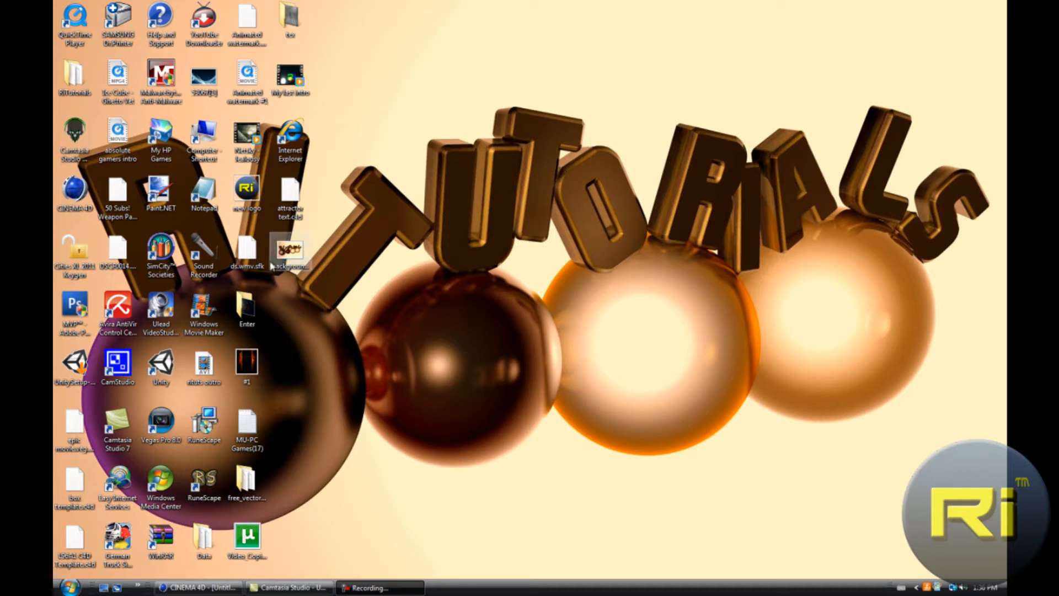
Preview the finished render image, then return to the empty 3D scene.
{"action": "double_click", "coordinate": [290, 254]}
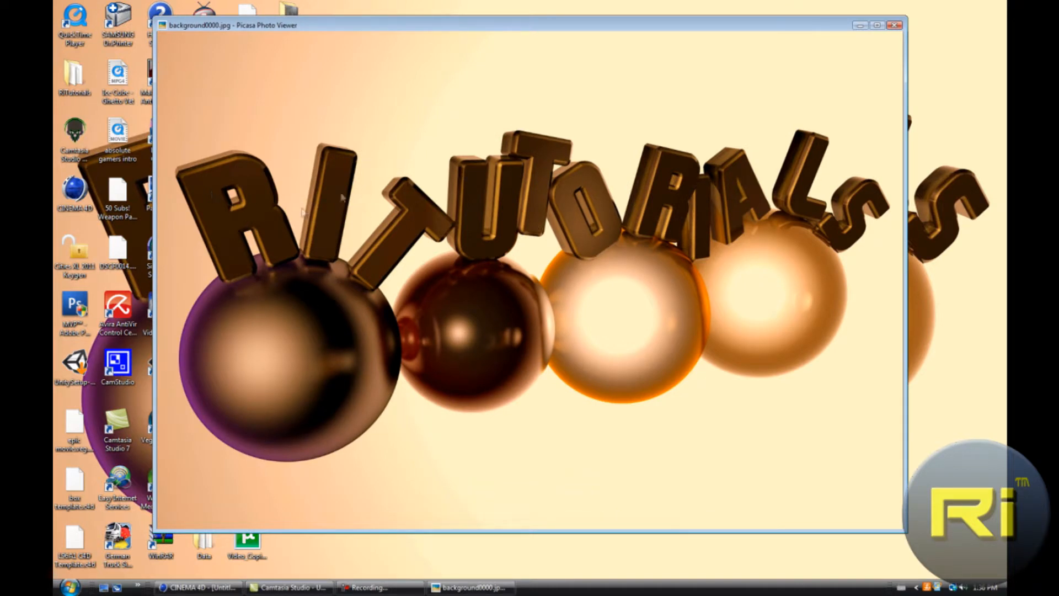
{"action": "mouse_move", "coordinate": [567, 209]}
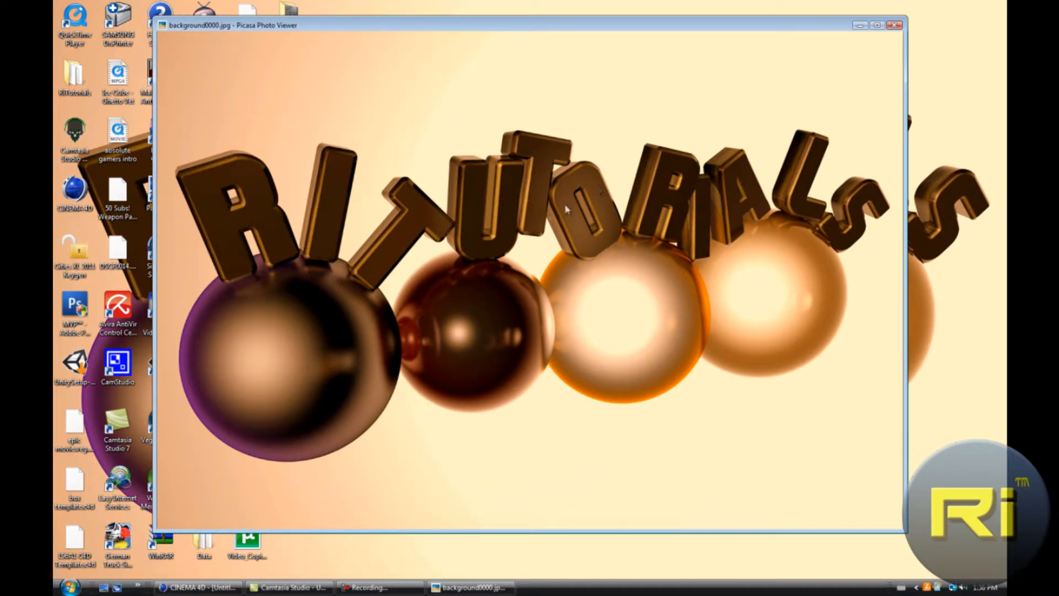
{"action": "mouse_move", "coordinate": [510, 338]}
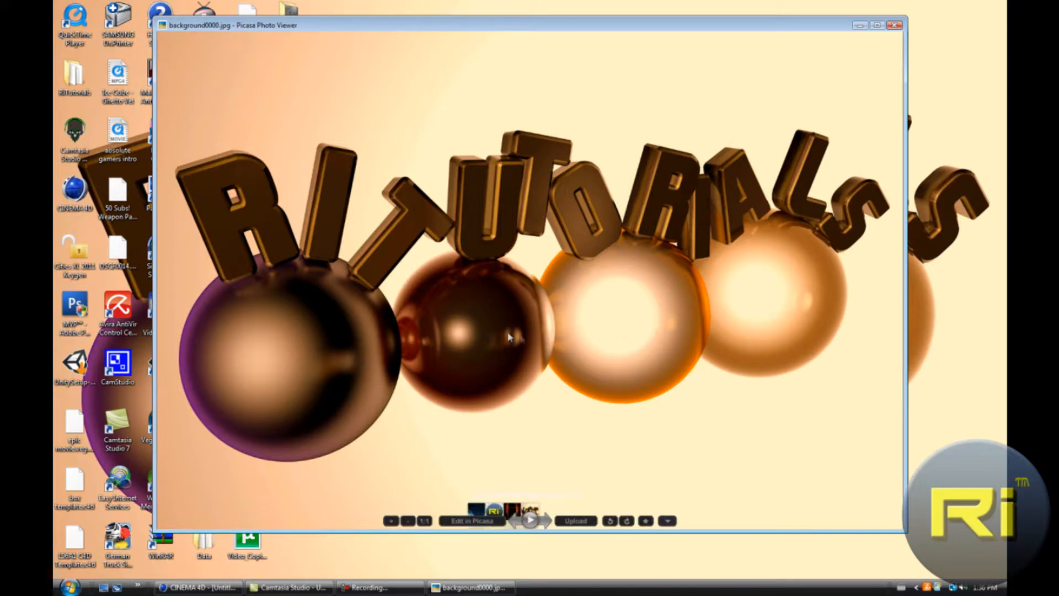
{"action": "left_click", "coordinate": [894, 25]}
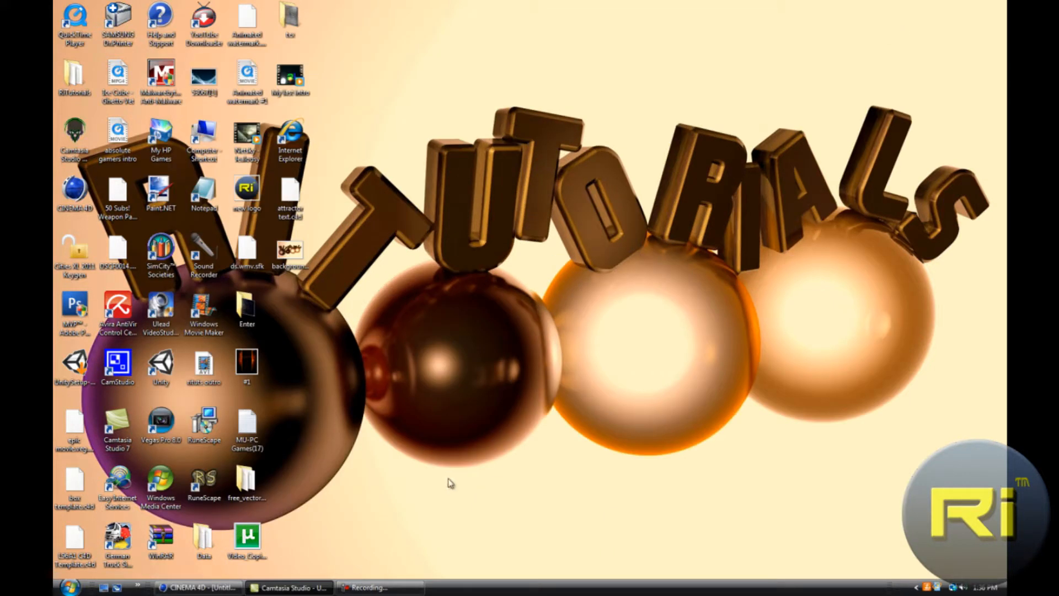
{"action": "left_click", "coordinate": [197, 585]}
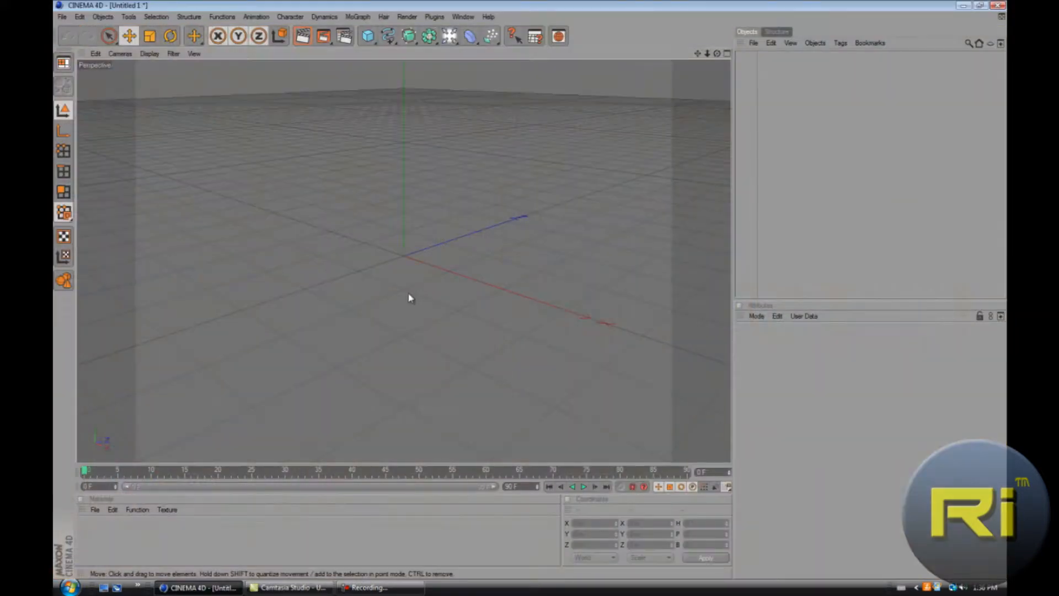
Add a huge Sphere enclosing the scene and lower its Segments to 112.
{"action": "left_click", "coordinate": [367, 35]}
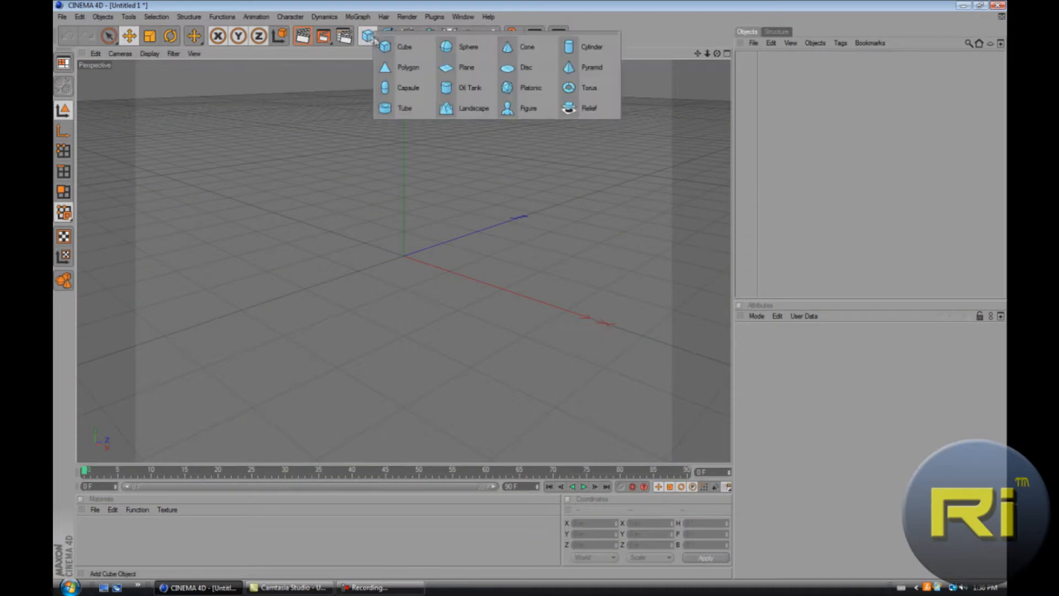
{"action": "left_click", "coordinate": [468, 46]}
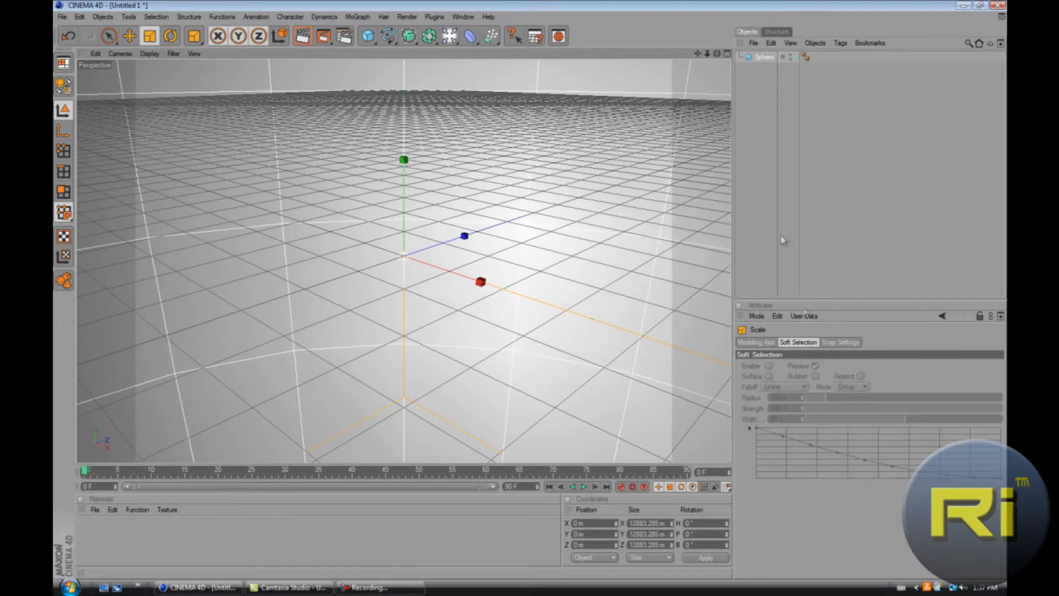
{"action": "left_click", "coordinate": [763, 56]}
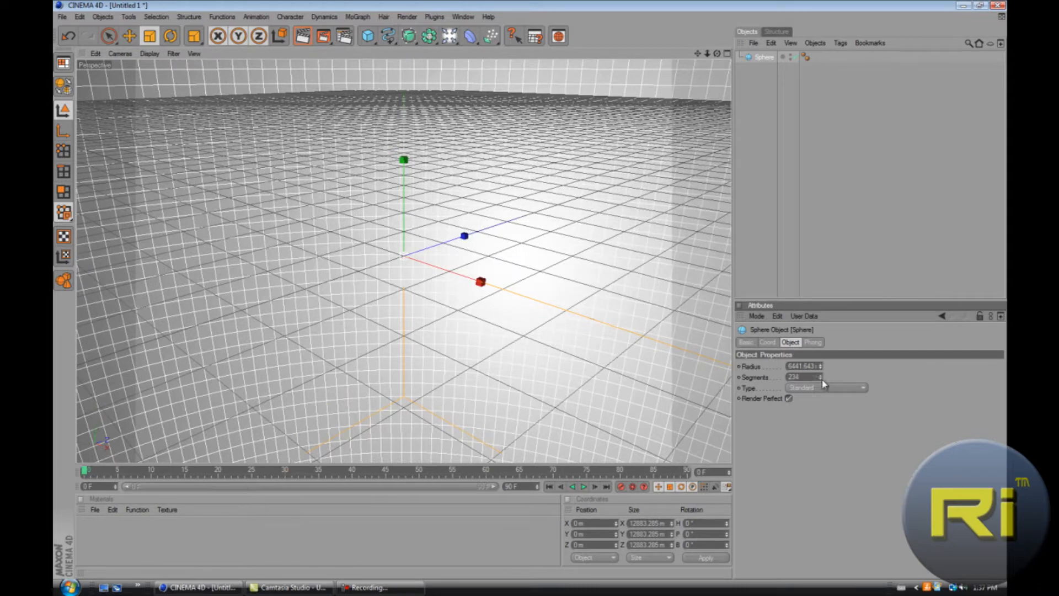
{"action": "left_click", "coordinate": [804, 377]}
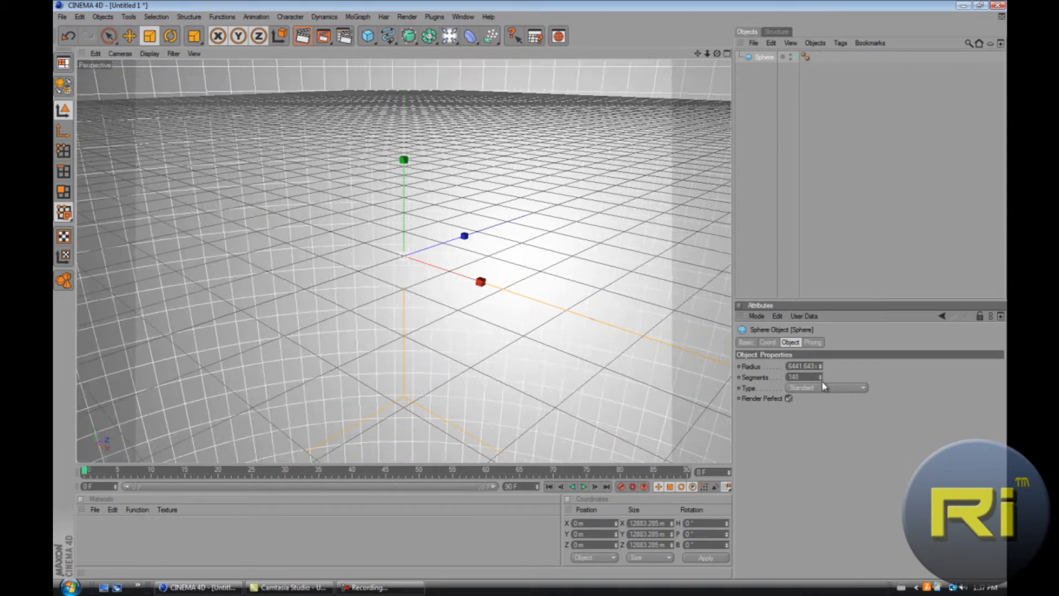
{"action": "left_click", "coordinate": [822, 377]}
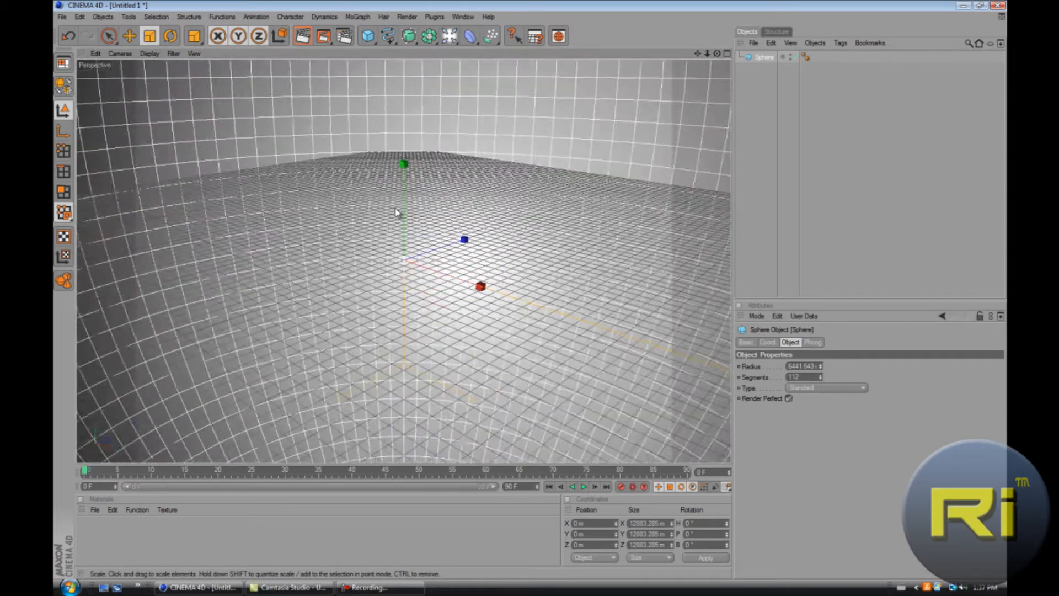
{"action": "left_click_drag", "start_coordinate": [394, 213], "coordinate": [349, 97]}
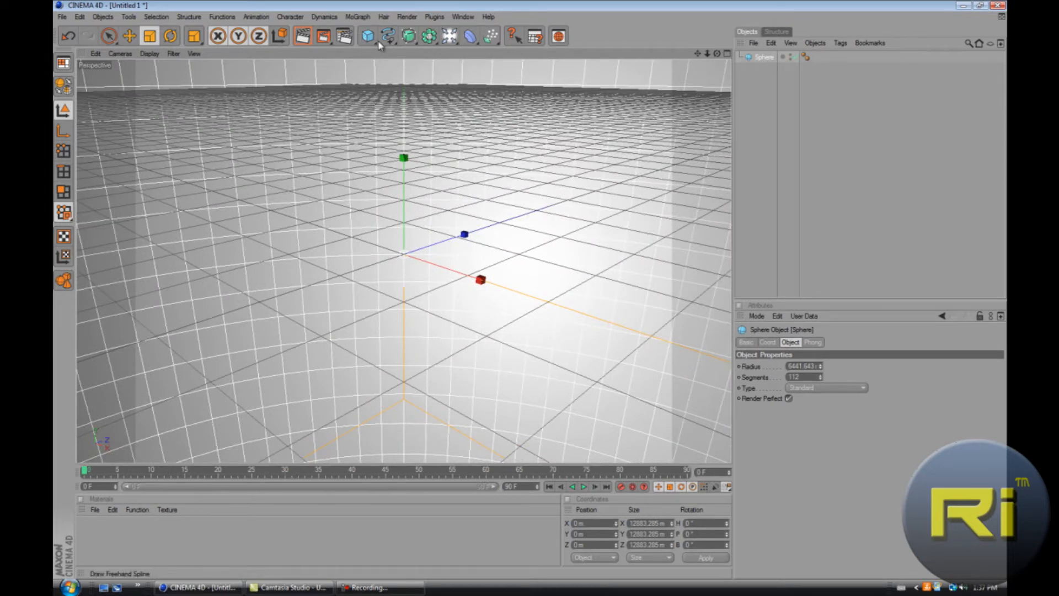
Add a MoGraph Text object reading 'Text' and lift it up with the Move tool.
{"action": "left_click", "coordinate": [357, 17]}
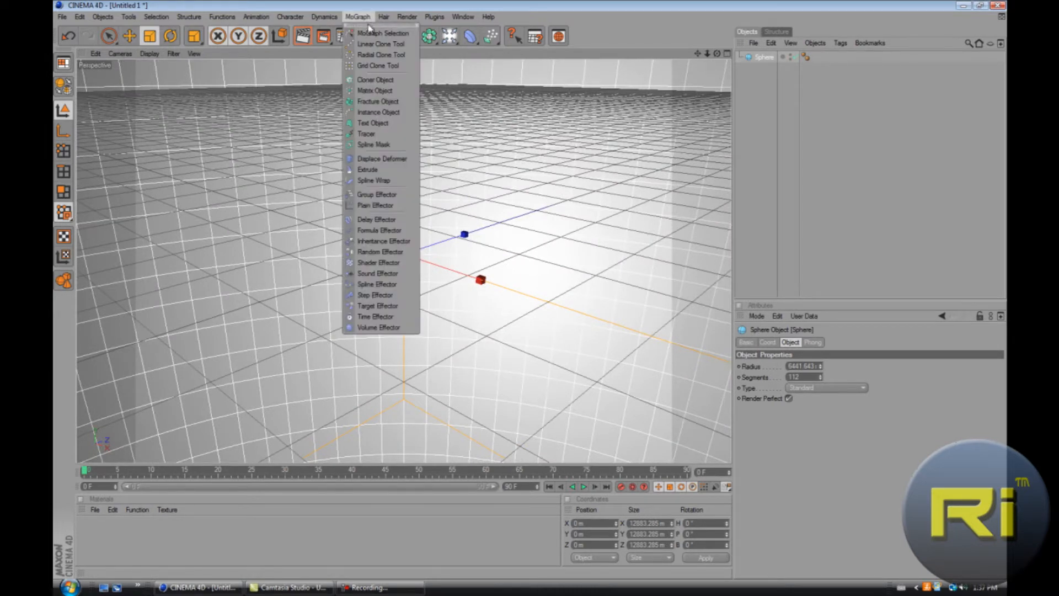
{"action": "left_click", "coordinate": [372, 123]}
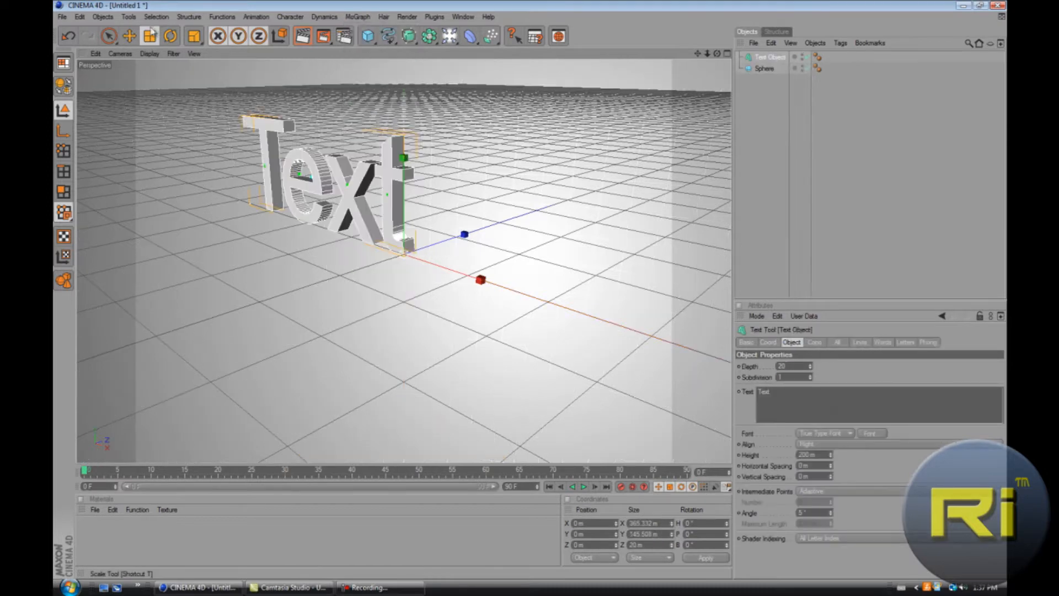
{"action": "left_click", "coordinate": [128, 36]}
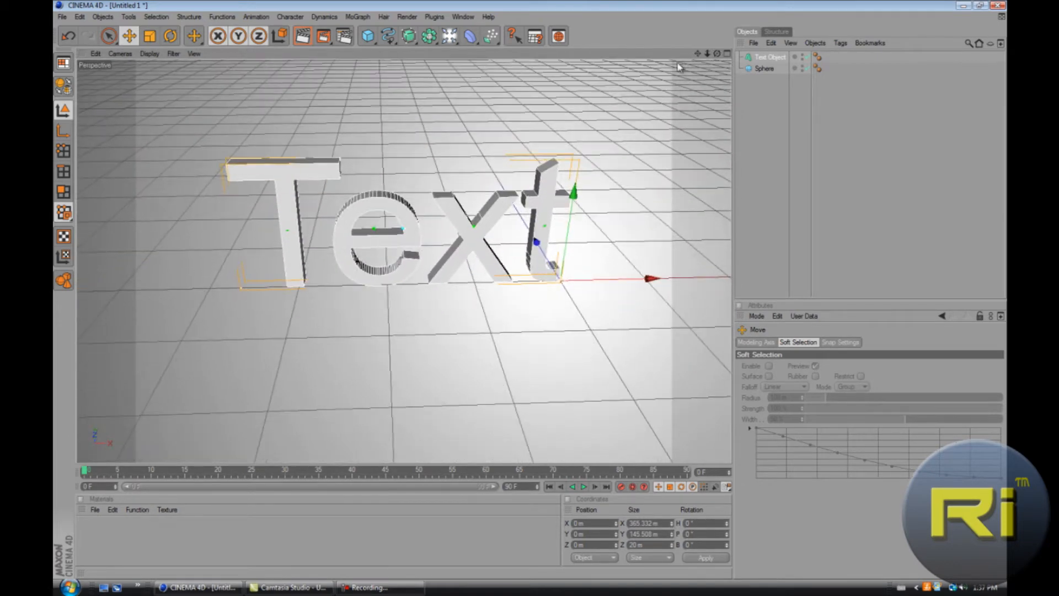
{"action": "mouse_move", "coordinate": [474, 221]}
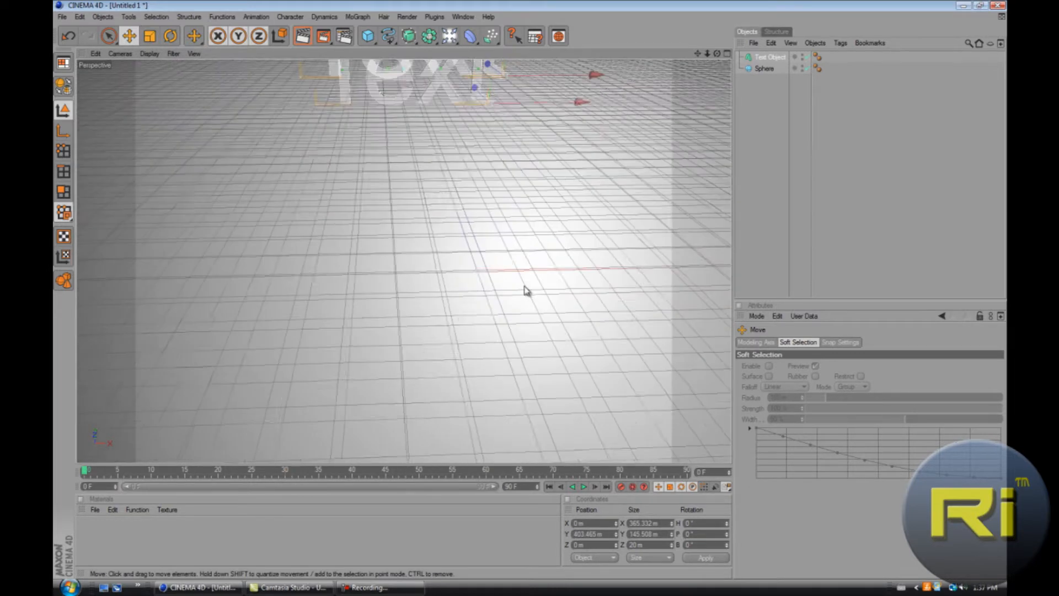
Add another Sphere primitive to start the row of three small spheres before the text.
{"action": "left_click", "coordinate": [366, 35]}
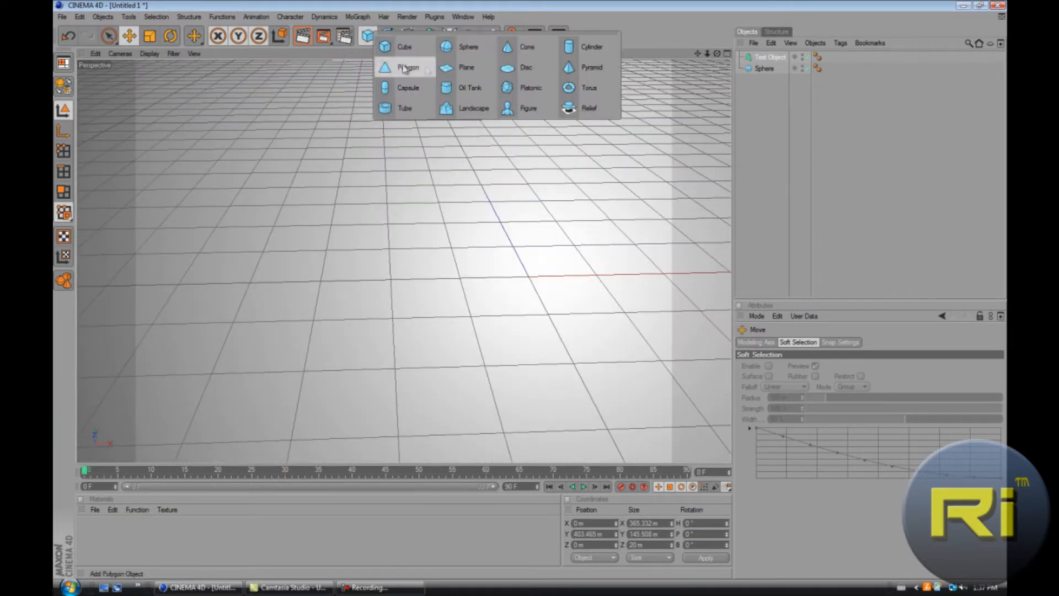
{"action": "left_click", "coordinate": [468, 46]}
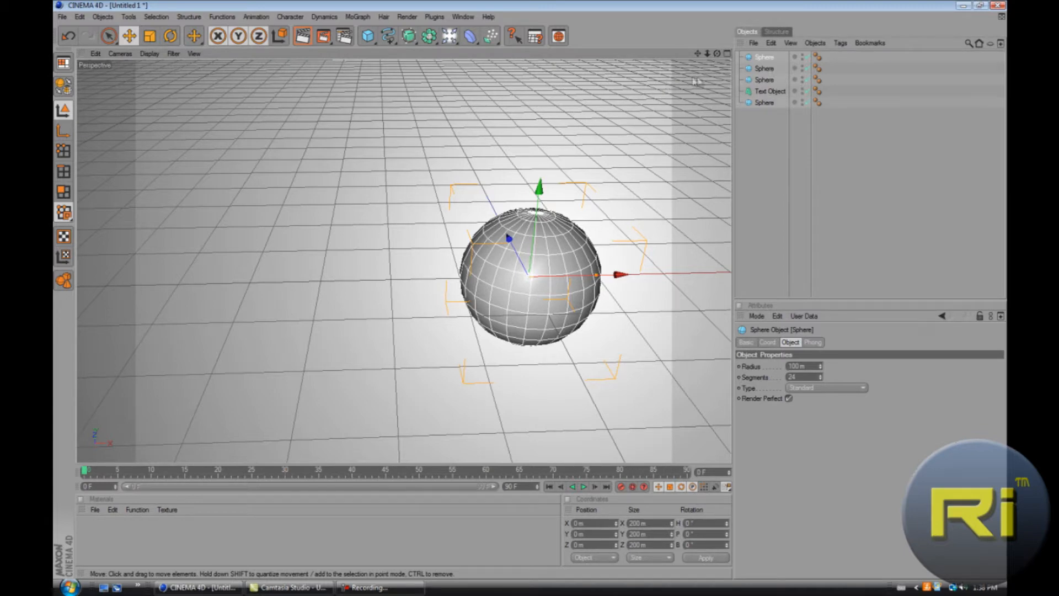
{"action": "mouse_move", "coordinate": [584, 207]}
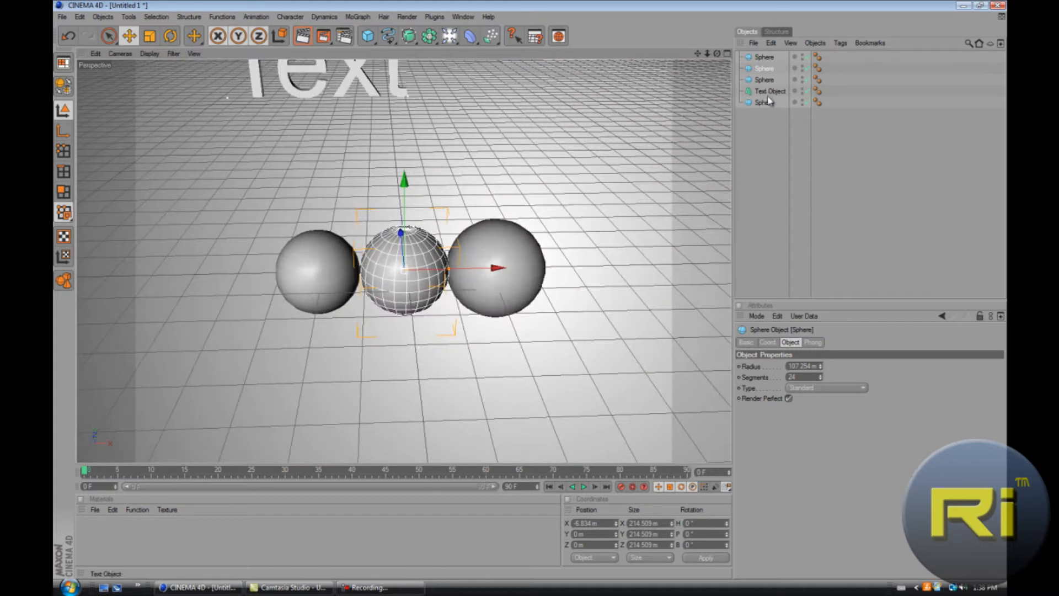
Make the Text object editable and pull the four letter extrudes T, e, x, t to the top level.
{"action": "left_click", "coordinate": [770, 91]}
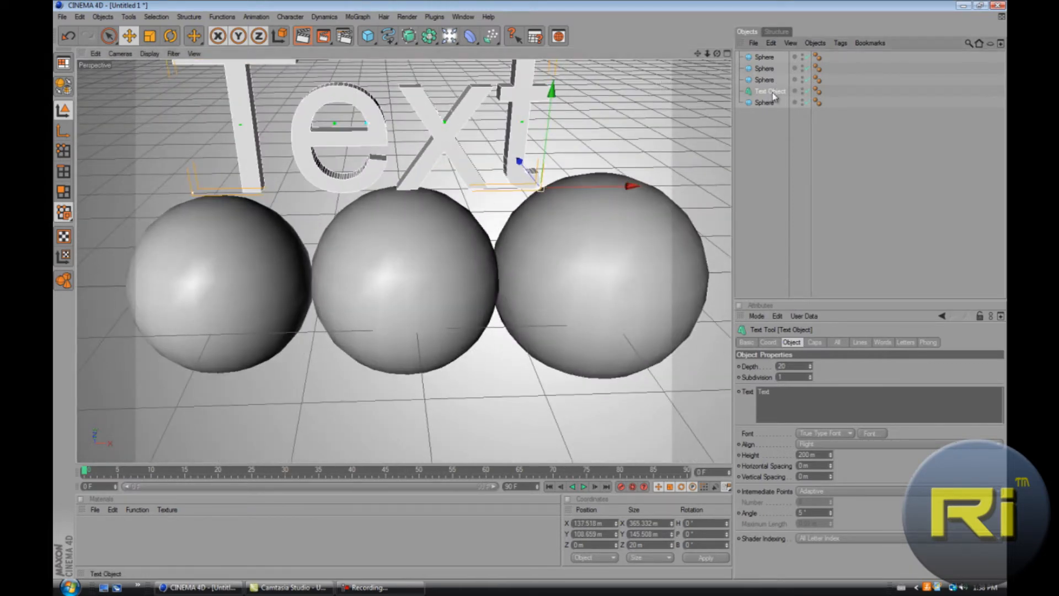
{"action": "mouse_move", "coordinate": [772, 92]}
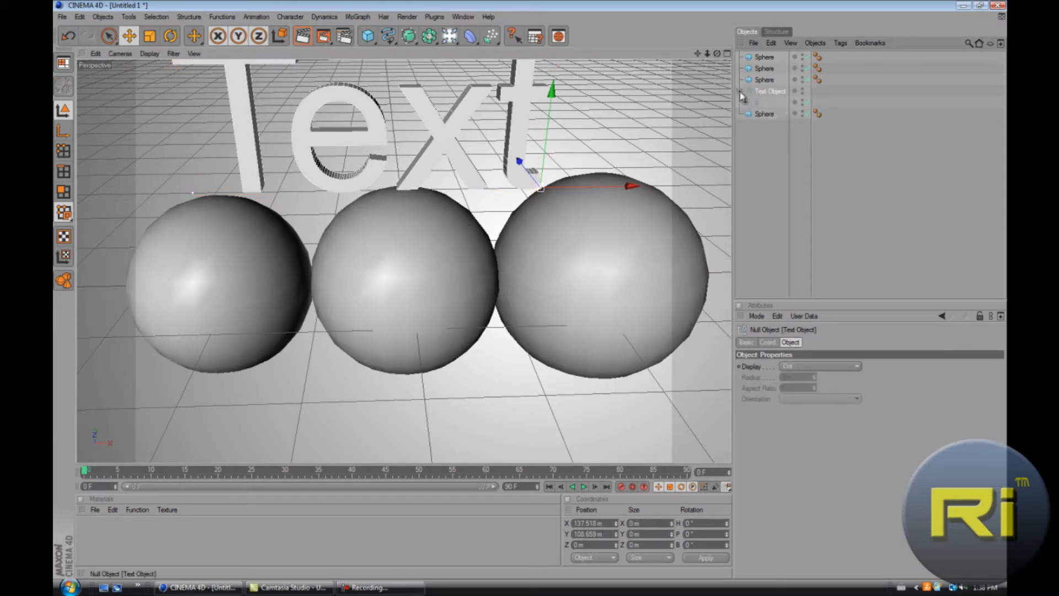
{"action": "left_click", "coordinate": [742, 92]}
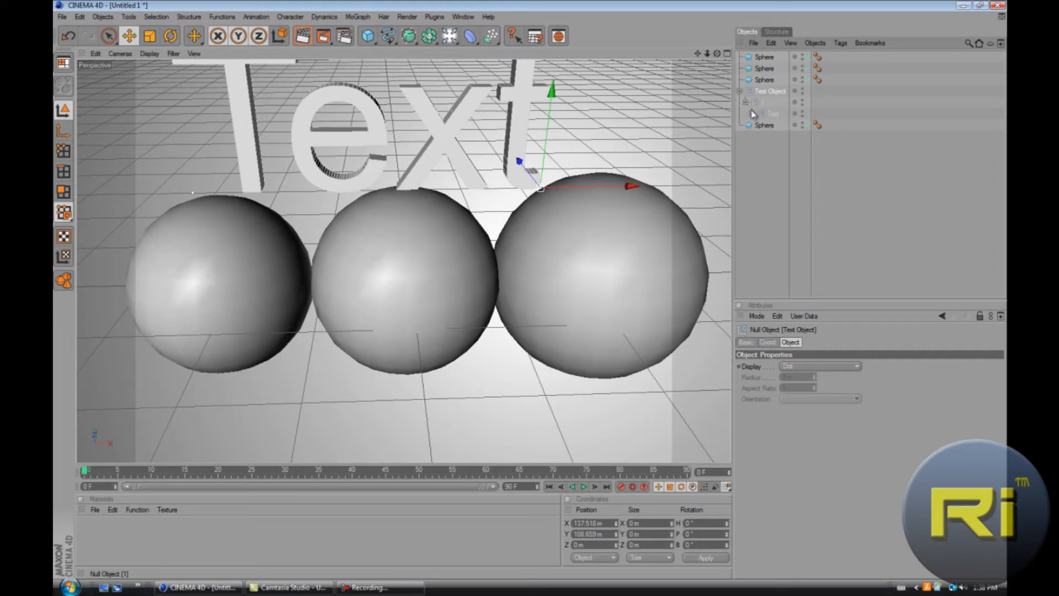
{"action": "left_click", "coordinate": [758, 114]}
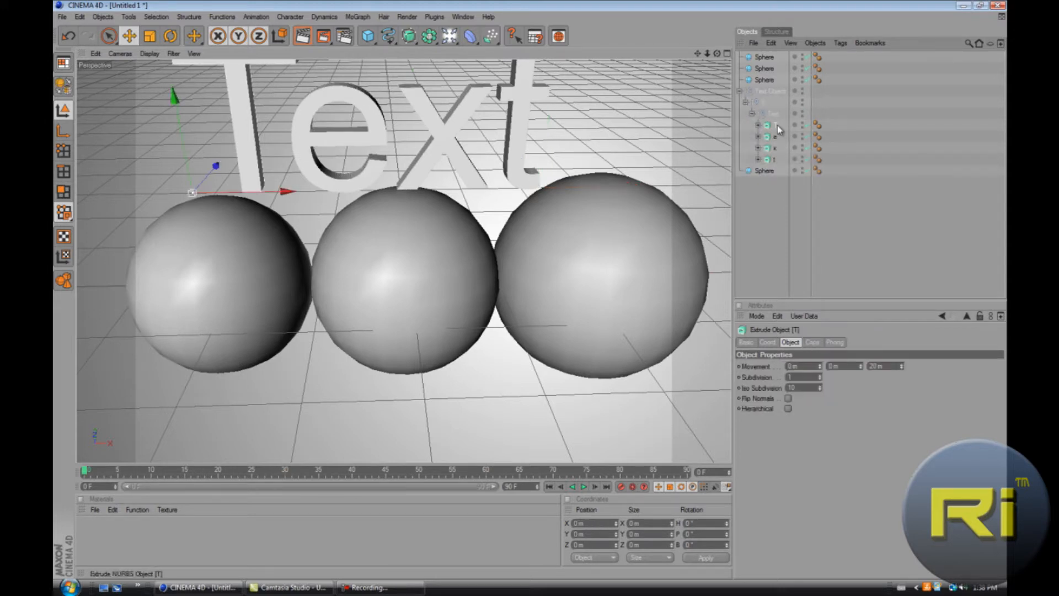
{"action": "mouse_move", "coordinate": [777, 133]}
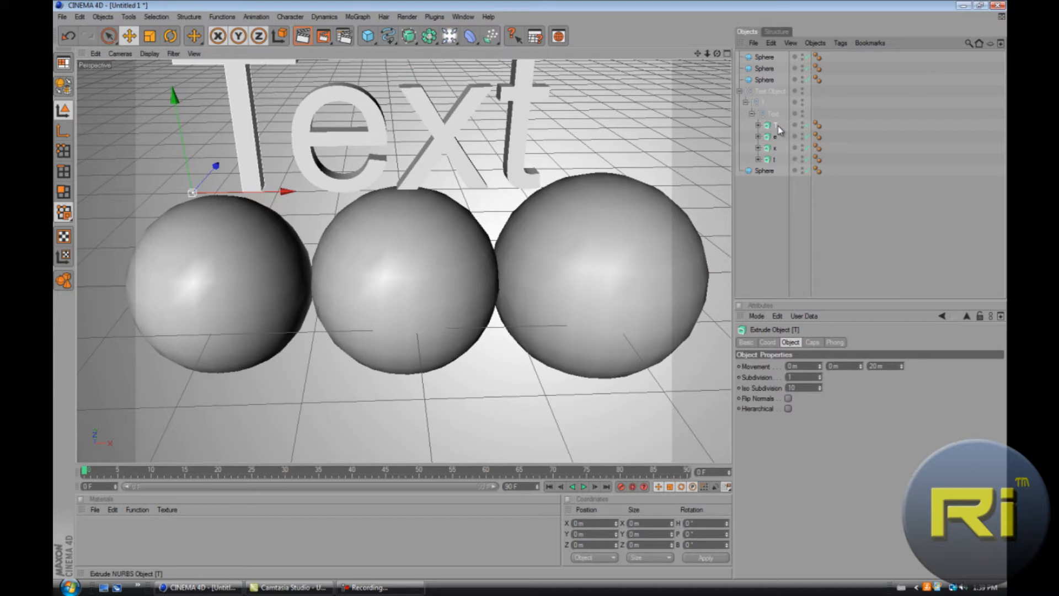
{"action": "mouse_move", "coordinate": [776, 165]}
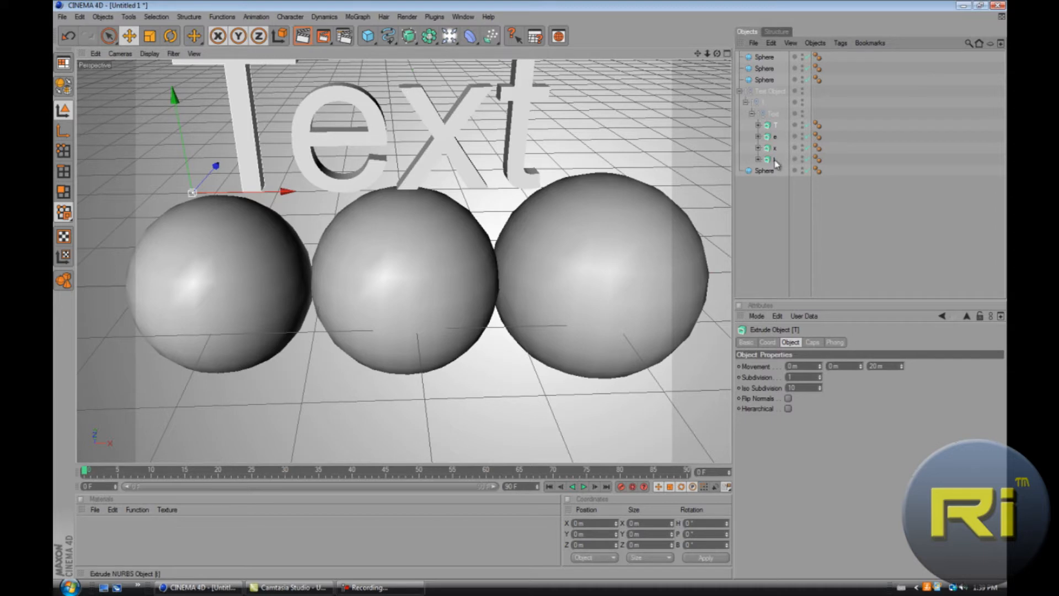
{"action": "left_click", "coordinate": [768, 124]}
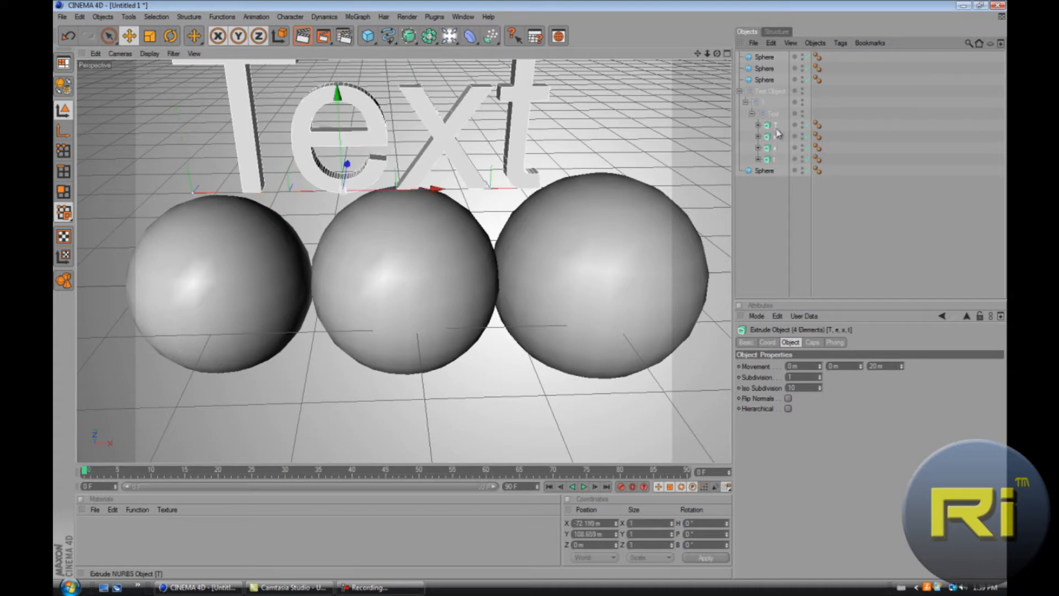
{"action": "mouse_move", "coordinate": [780, 192]}
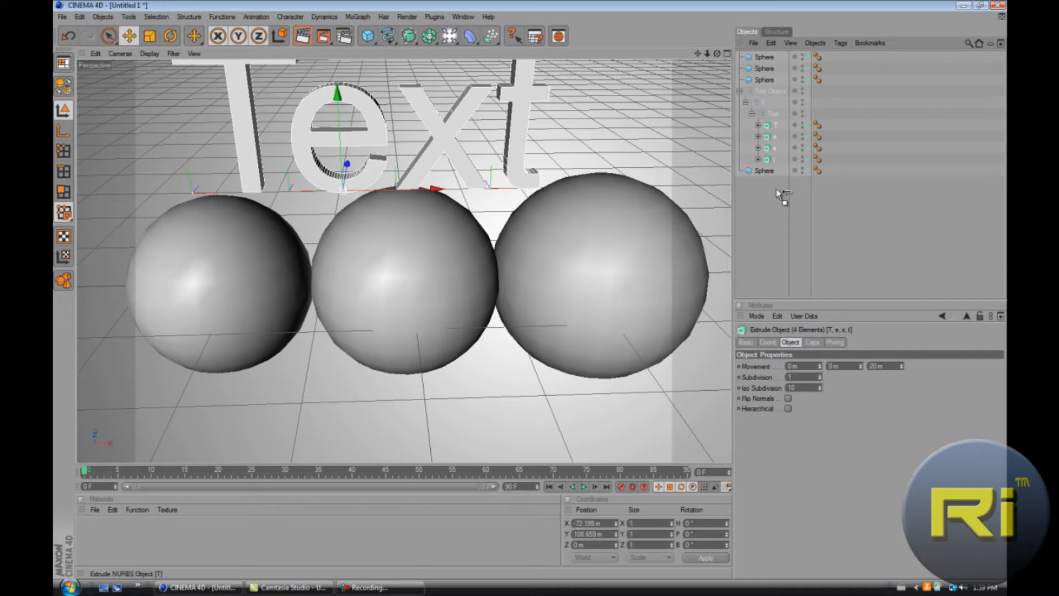
{"action": "left_click", "coordinate": [769, 92]}
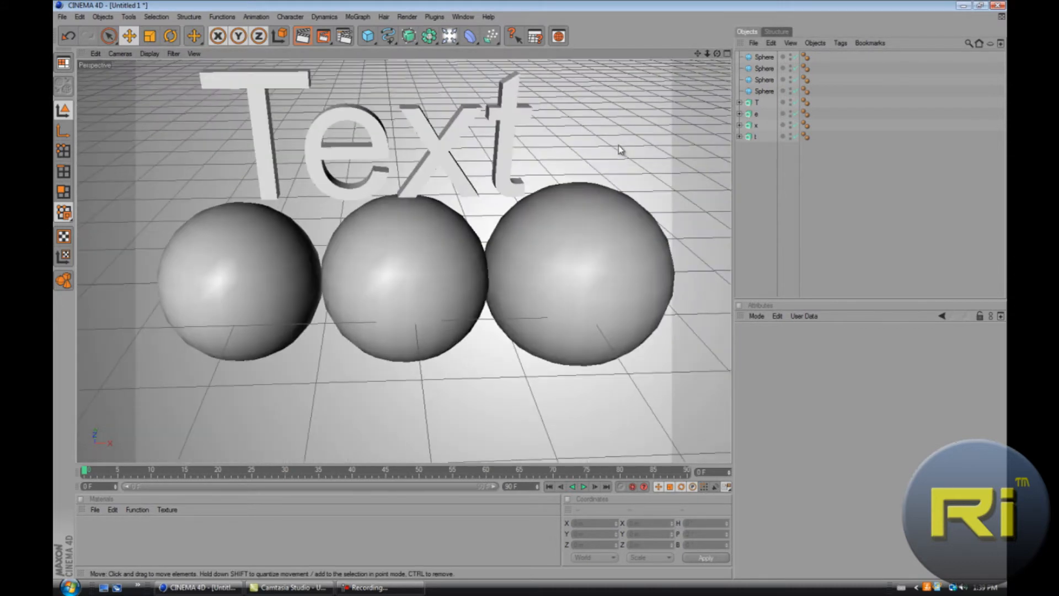
Tilt the letter T with Rotate and move it to rest on the first sphere.
{"action": "left_click", "coordinate": [755, 102]}
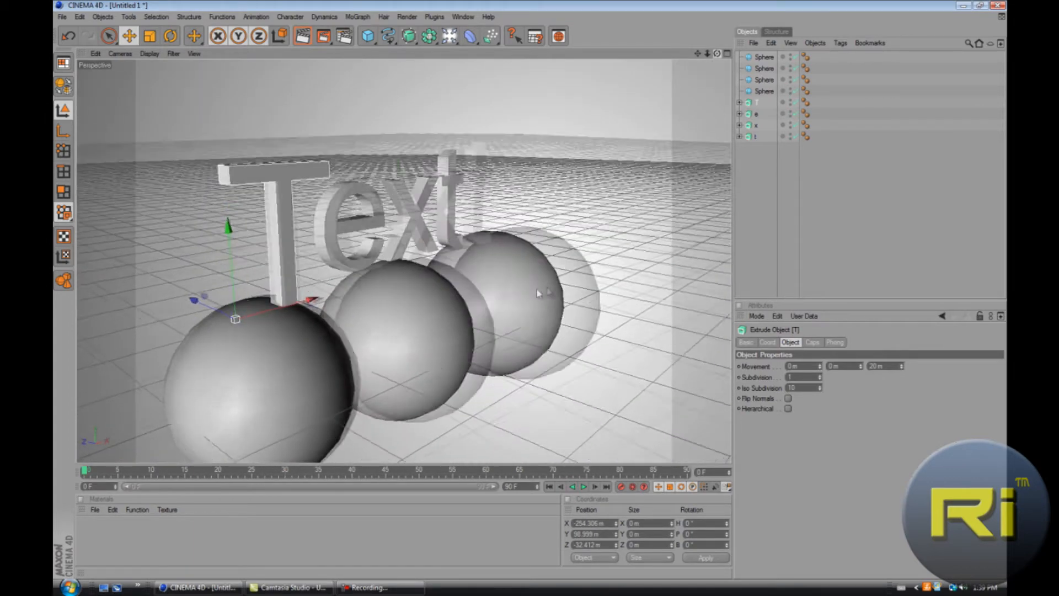
{"action": "left_click", "coordinate": [193, 35]}
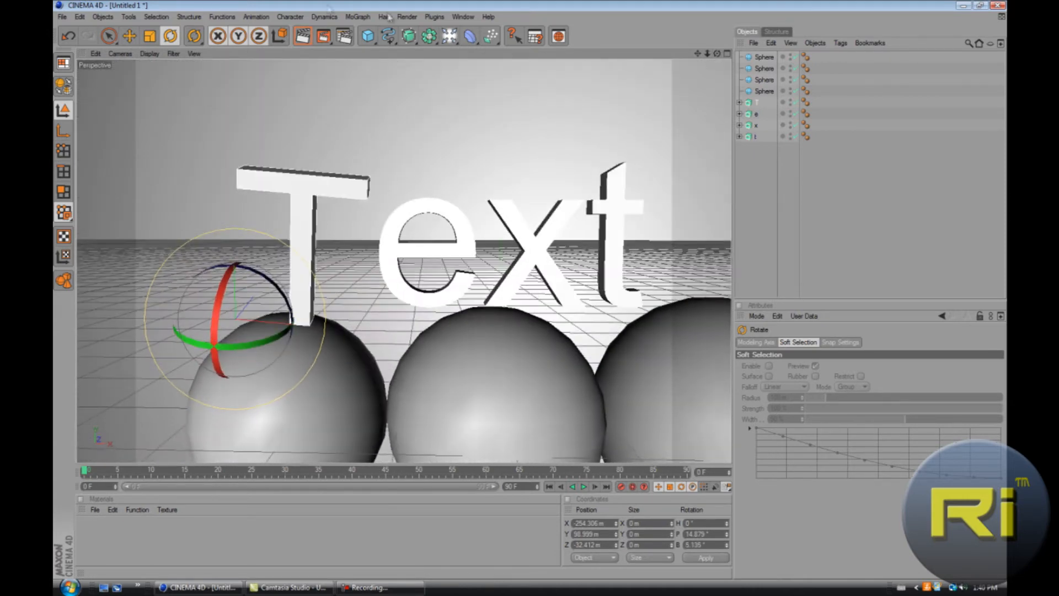
{"action": "left_click", "coordinate": [129, 35]}
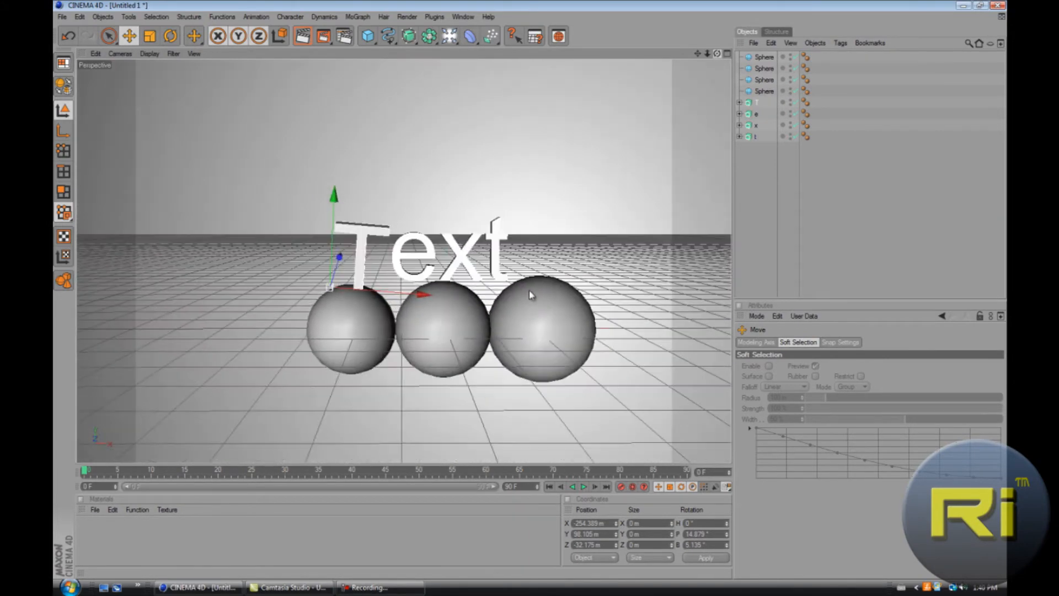
{"action": "mouse_move", "coordinate": [445, 255]}
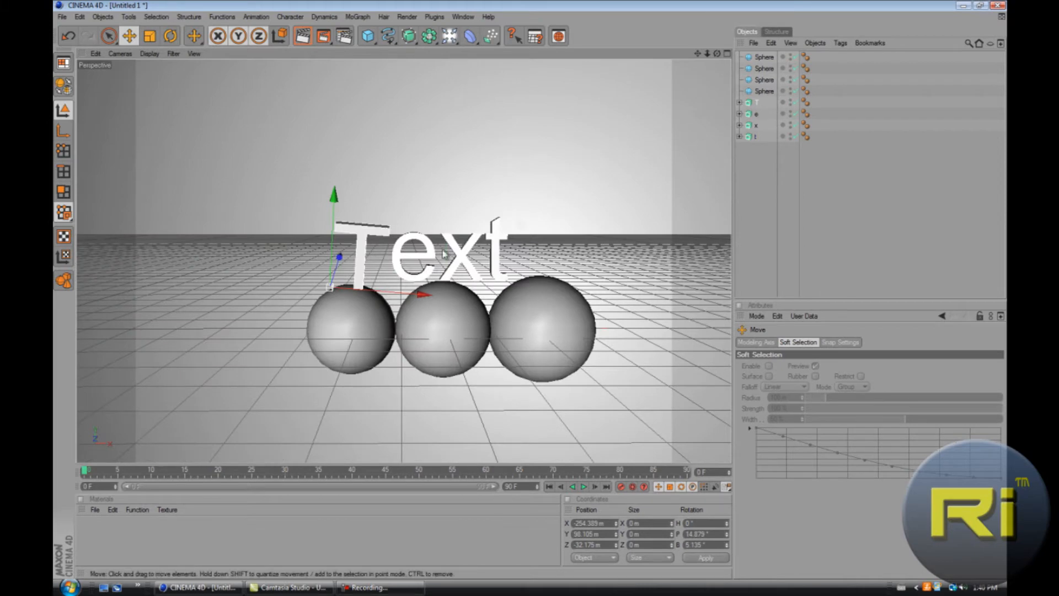
{"action": "left_click", "coordinate": [756, 113]}
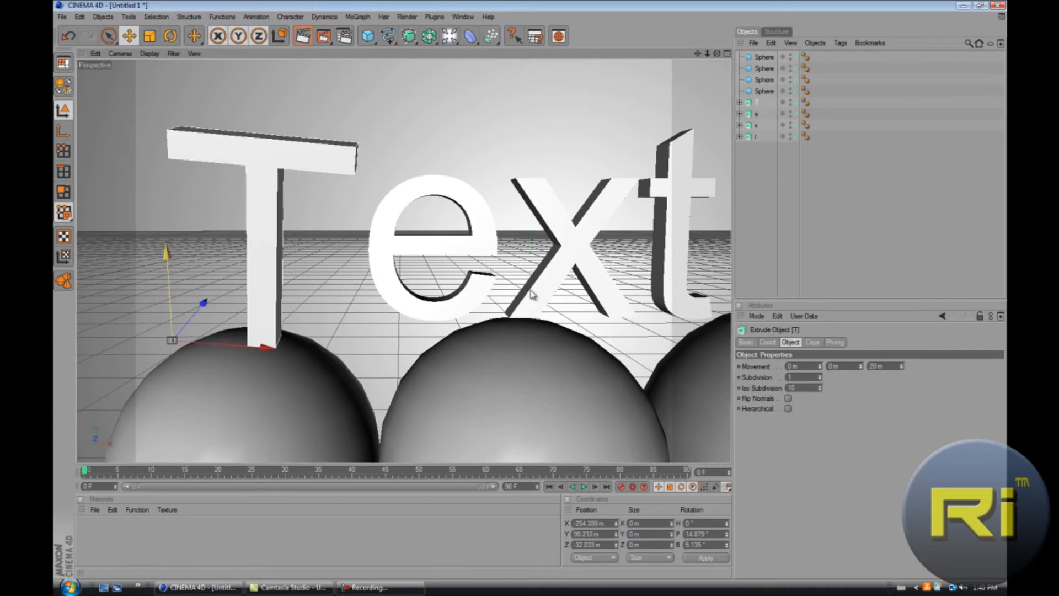
{"action": "left_click", "coordinate": [756, 114]}
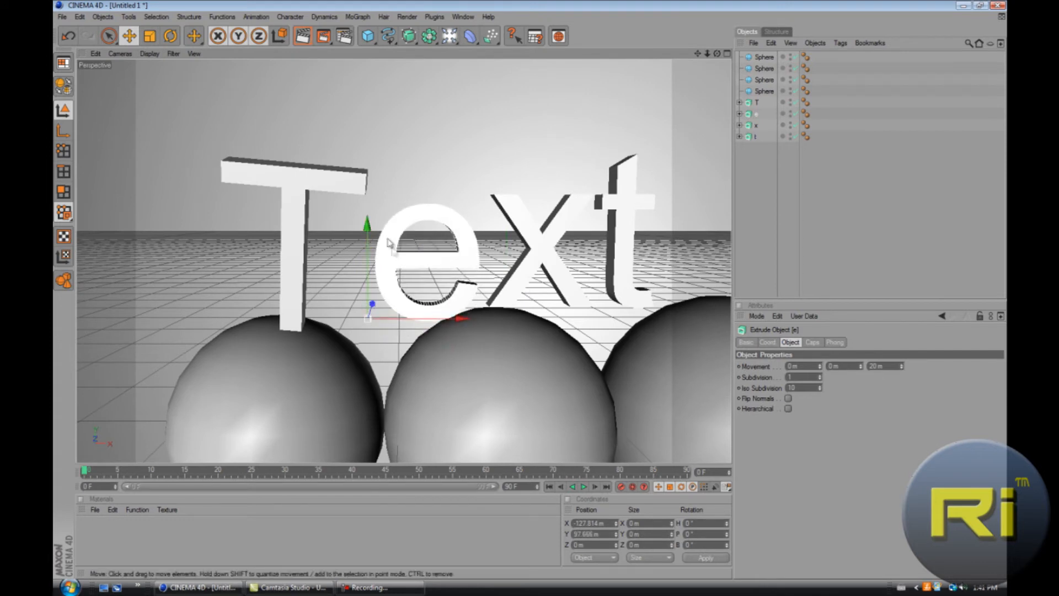
Rotate the letter e sideways so it leans over the spheres.
{"action": "left_click", "coordinate": [170, 36]}
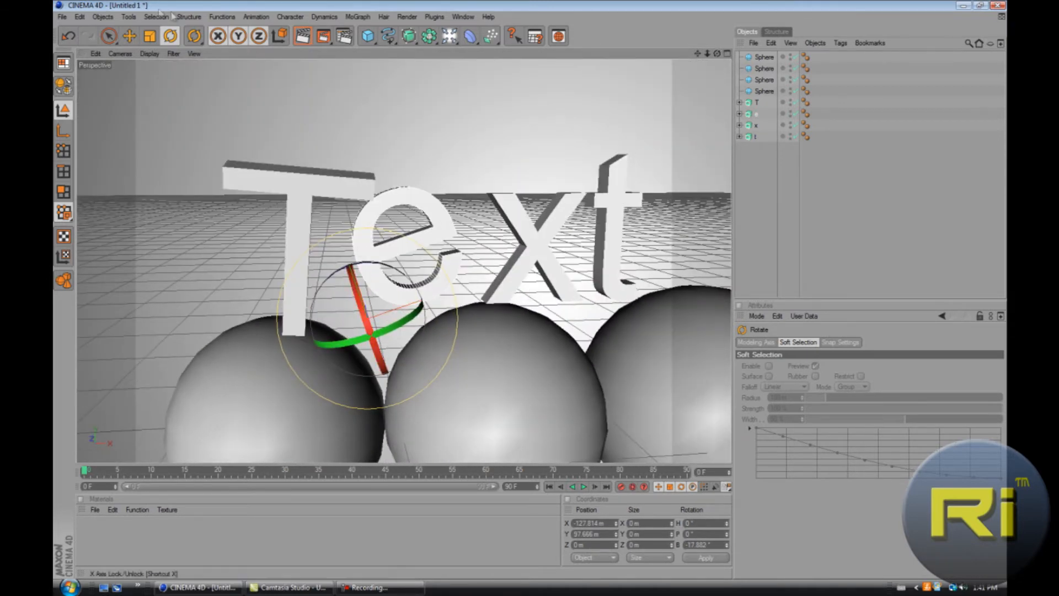
{"action": "left_click", "coordinate": [129, 36]}
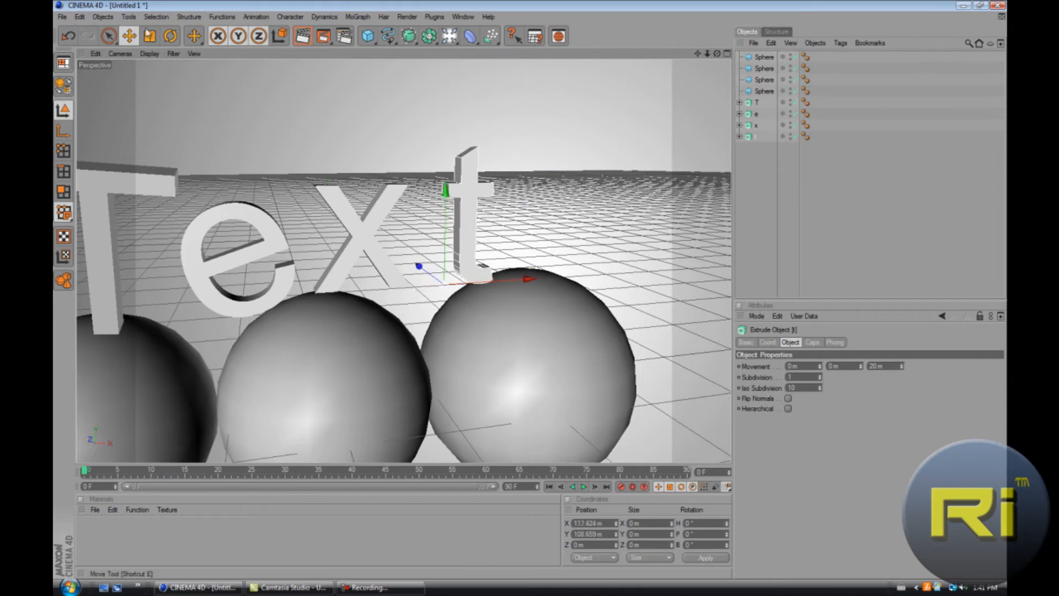
Tilt the letter t and lower it onto the third sphere.
{"action": "left_click", "coordinate": [169, 36]}
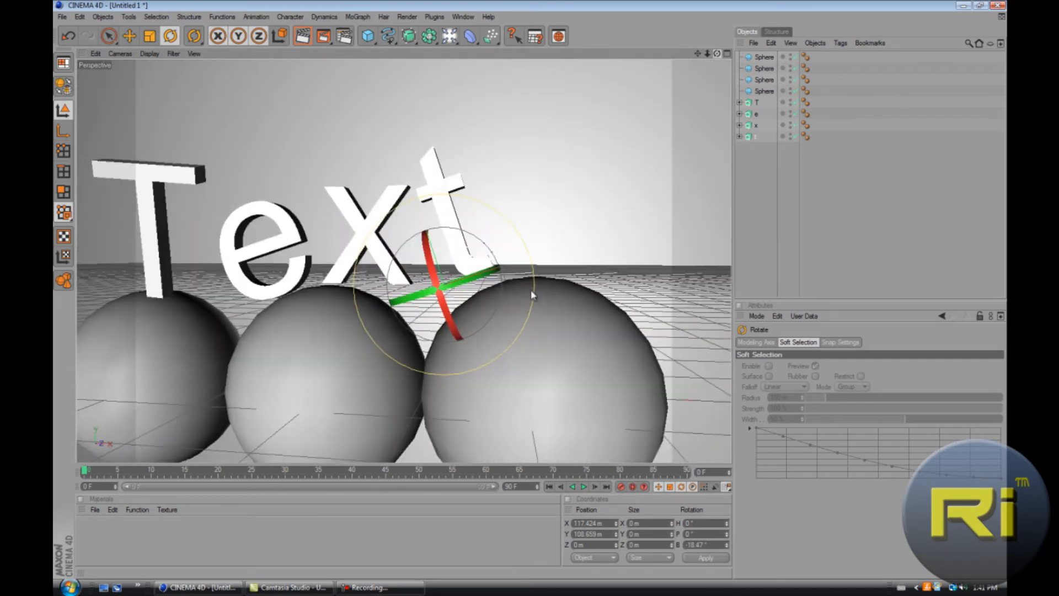
{"action": "left_click", "coordinate": [129, 35]}
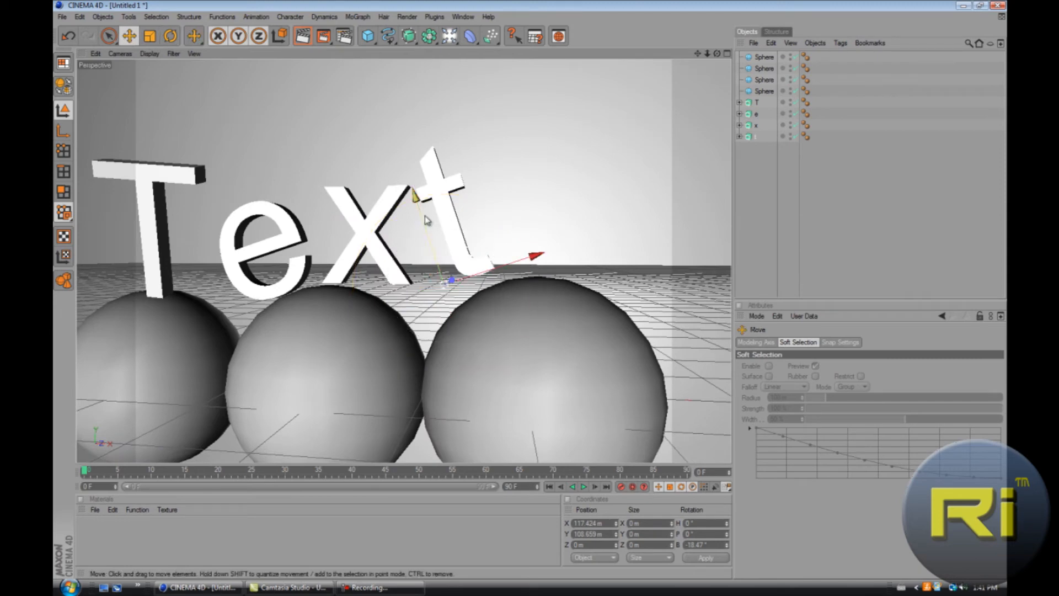
{"action": "left_click_drag", "start_coordinate": [412, 196], "coordinate": [417, 210]}
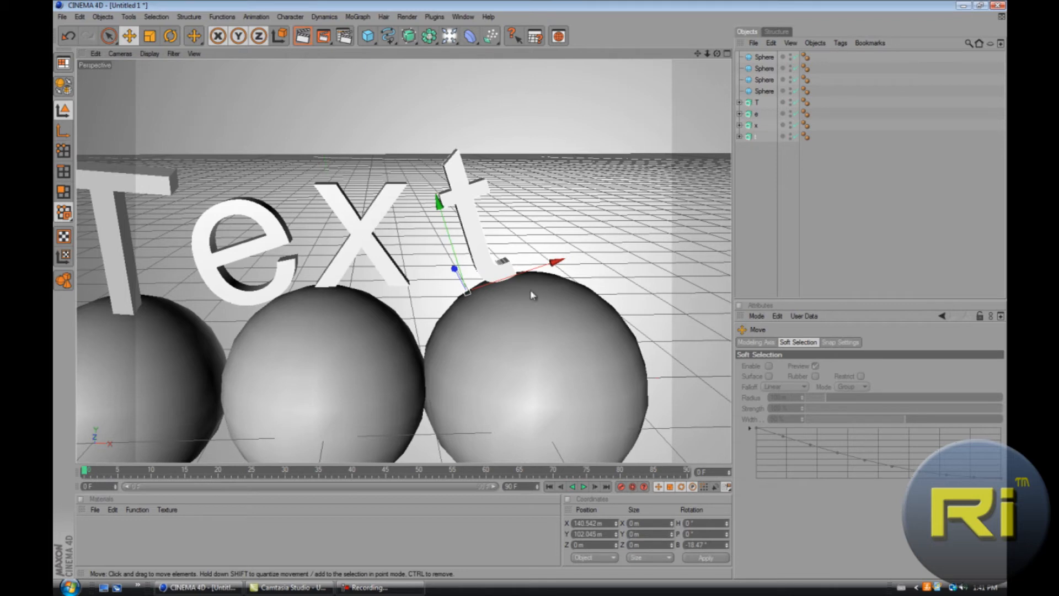
{"action": "left_click", "coordinate": [756, 125]}
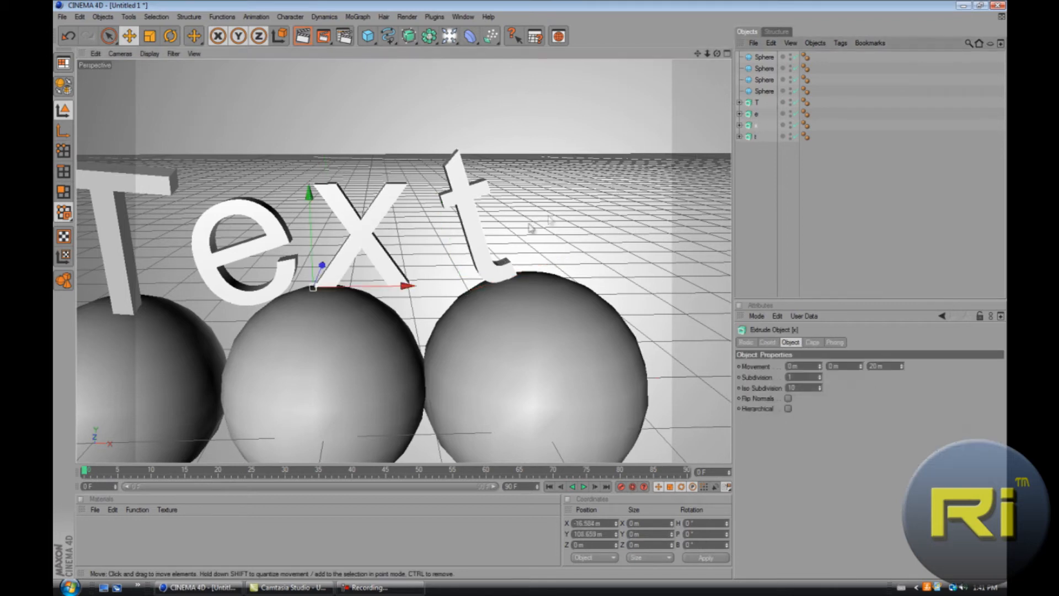
Tilt the letter x the opposite way and lower it onto the middle sphere.
{"action": "left_click", "coordinate": [170, 35]}
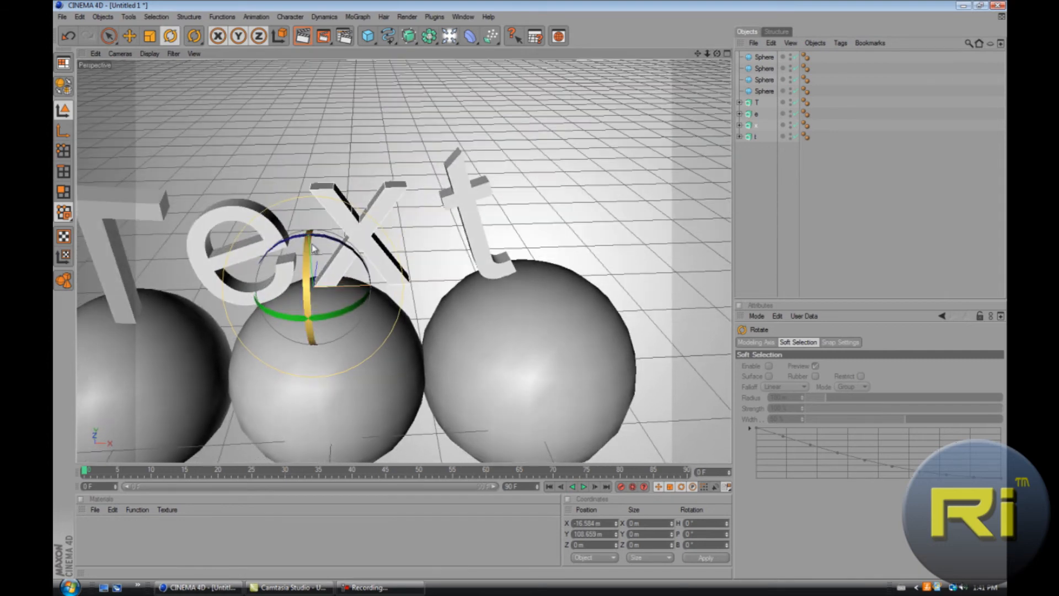
{"action": "left_click_drag", "start_coordinate": [311, 243], "coordinate": [331, 243]}
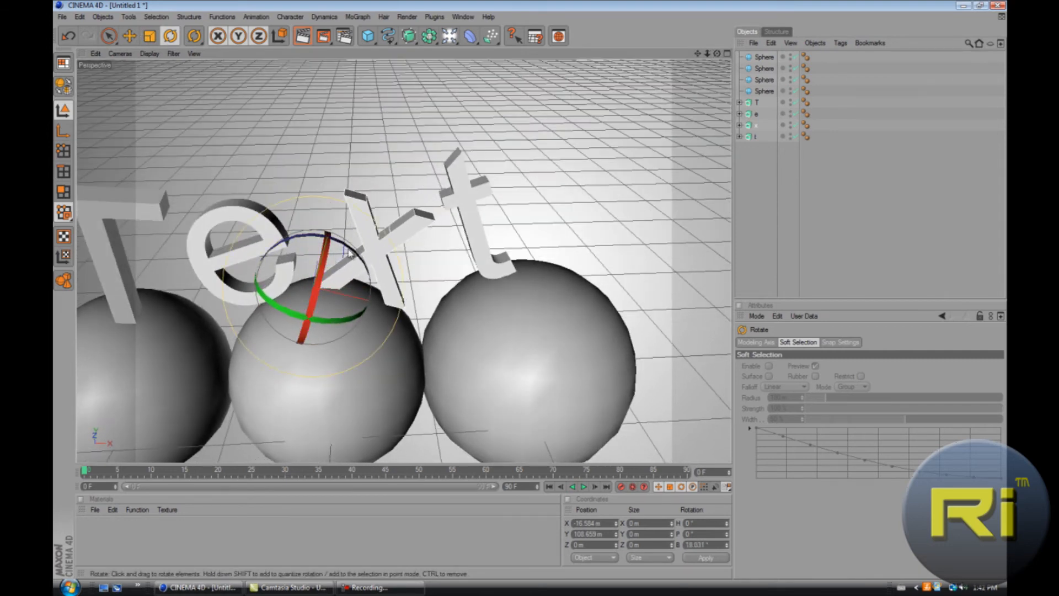
{"action": "left_click", "coordinate": [129, 35]}
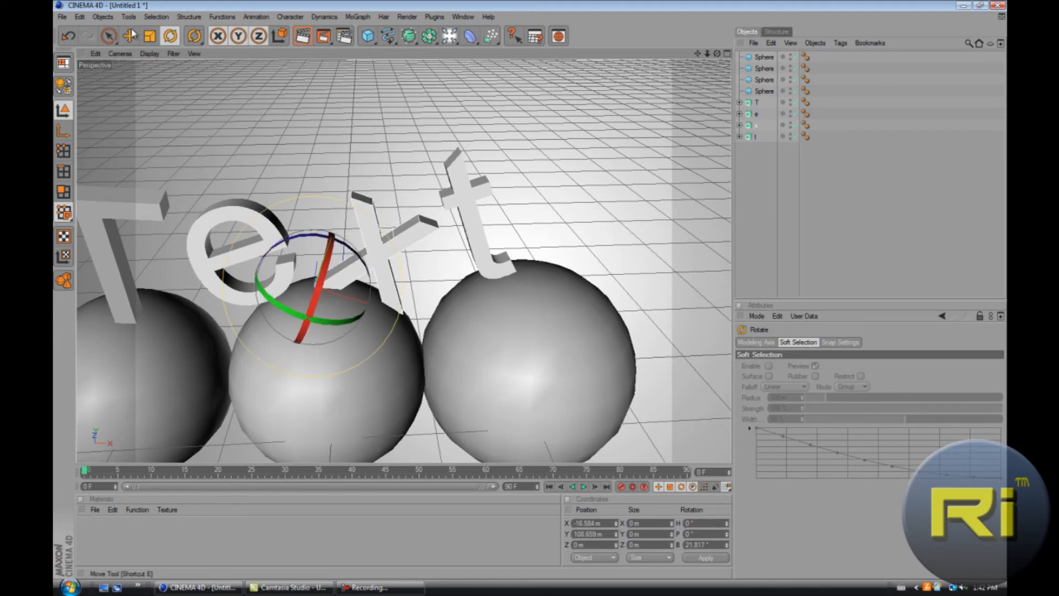
{"action": "left_click", "coordinate": [128, 36]}
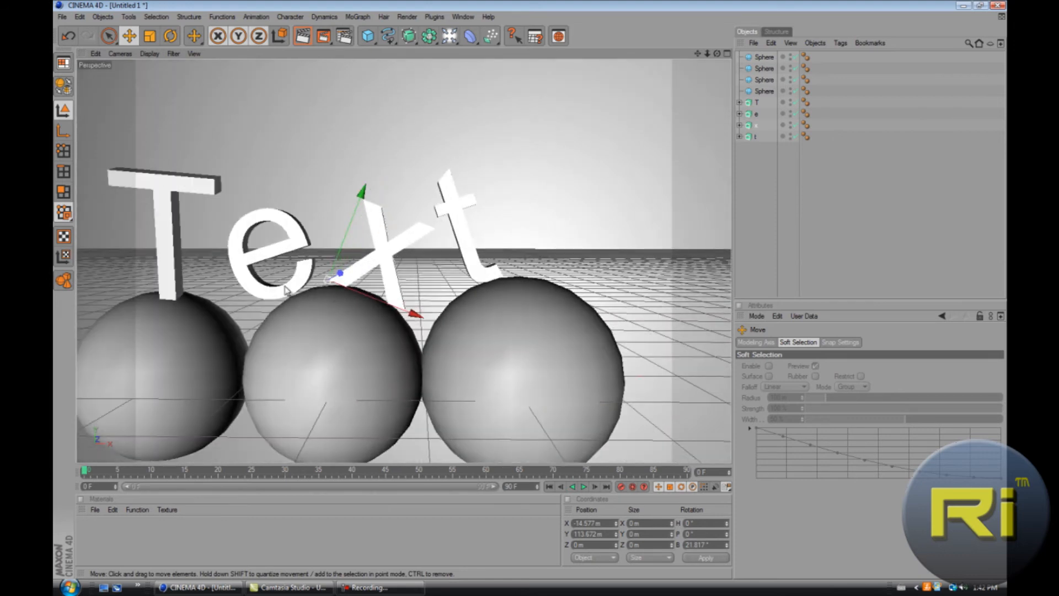
{"action": "left_click", "coordinate": [757, 113]}
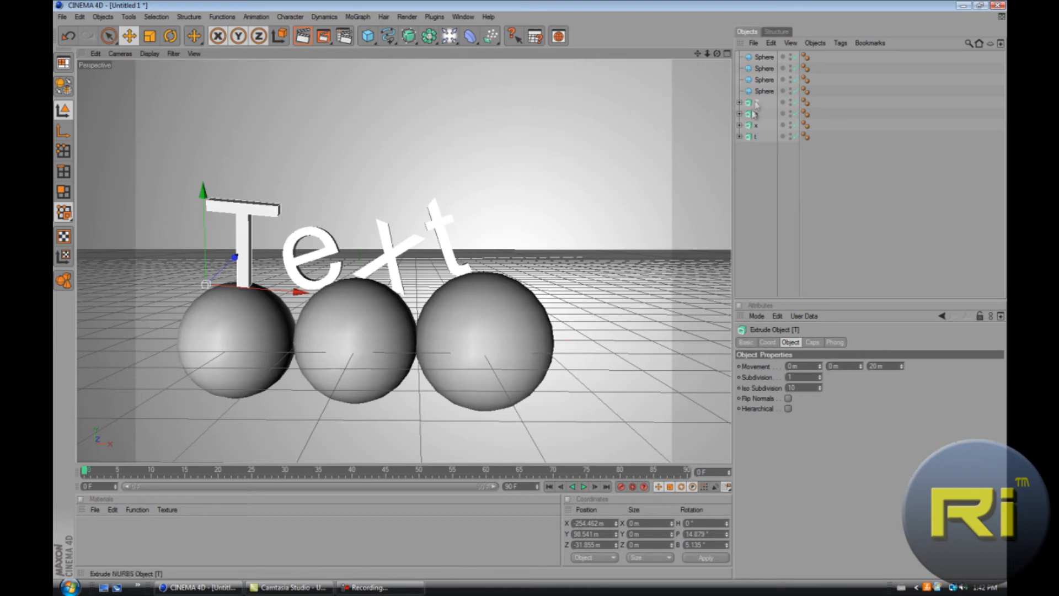
{"action": "mouse_move", "coordinate": [766, 105]}
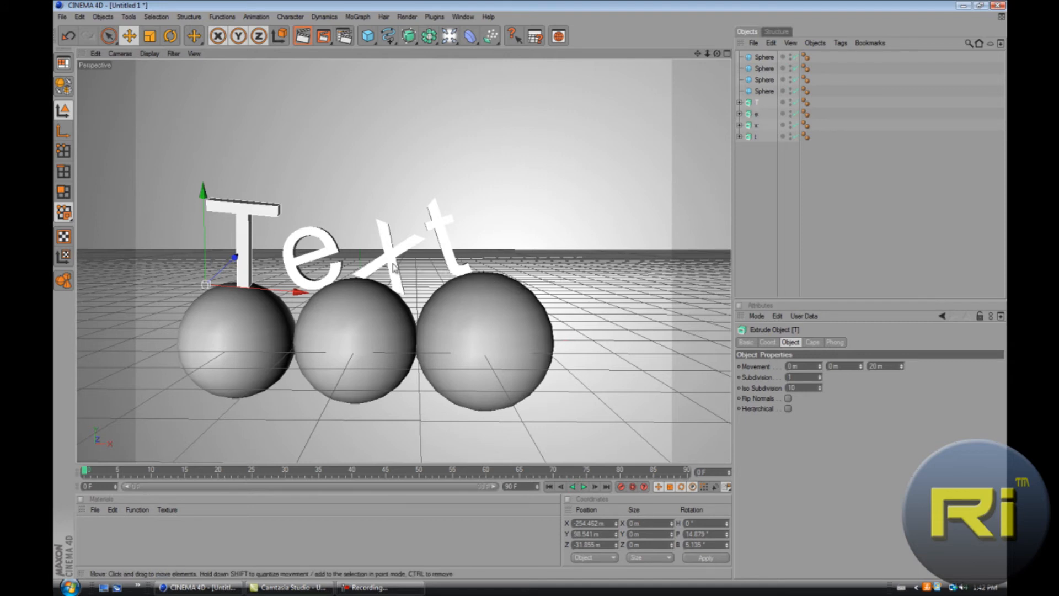
{"action": "mouse_move", "coordinate": [816, 350]}
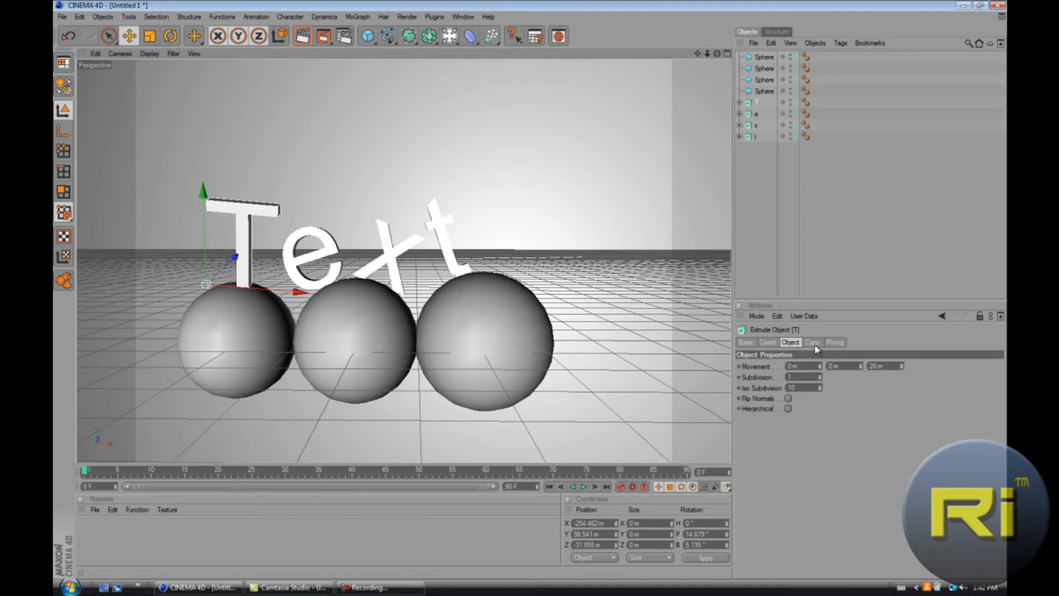
Set Fillet Cap as Start and End caps on the T extrude and a start fillet cap on e.
{"action": "left_click", "coordinate": [812, 342]}
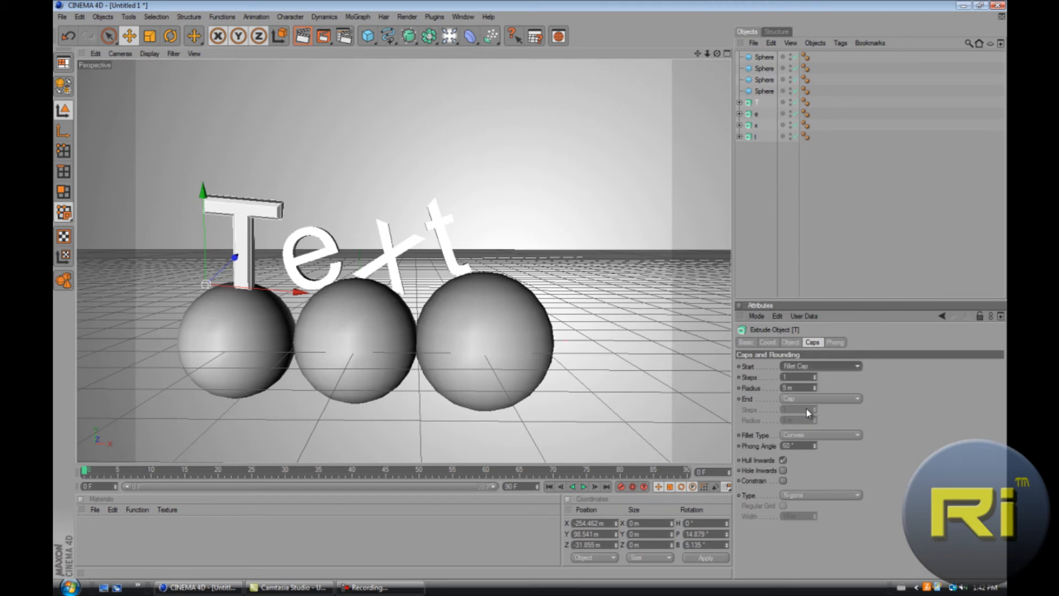
{"action": "left_click", "coordinate": [819, 398]}
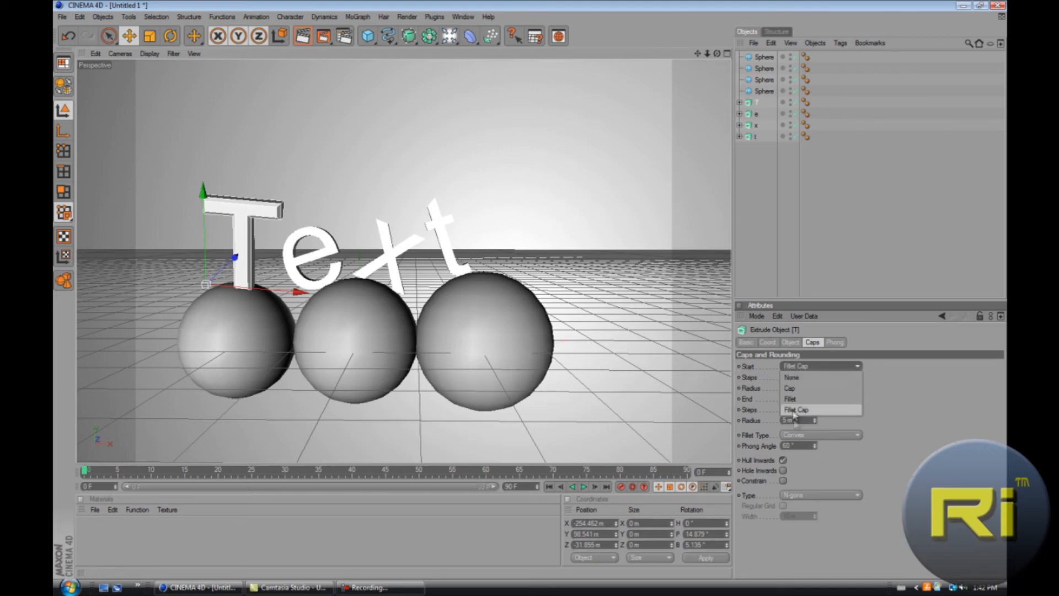
{"action": "left_click", "coordinate": [820, 398]}
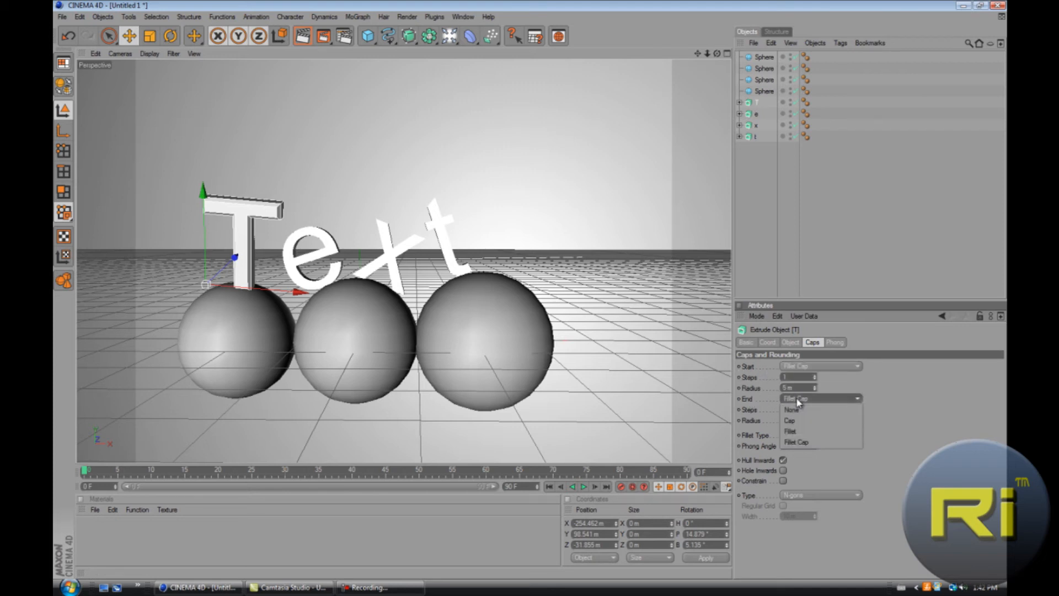
{"action": "left_click", "coordinate": [790, 419]}
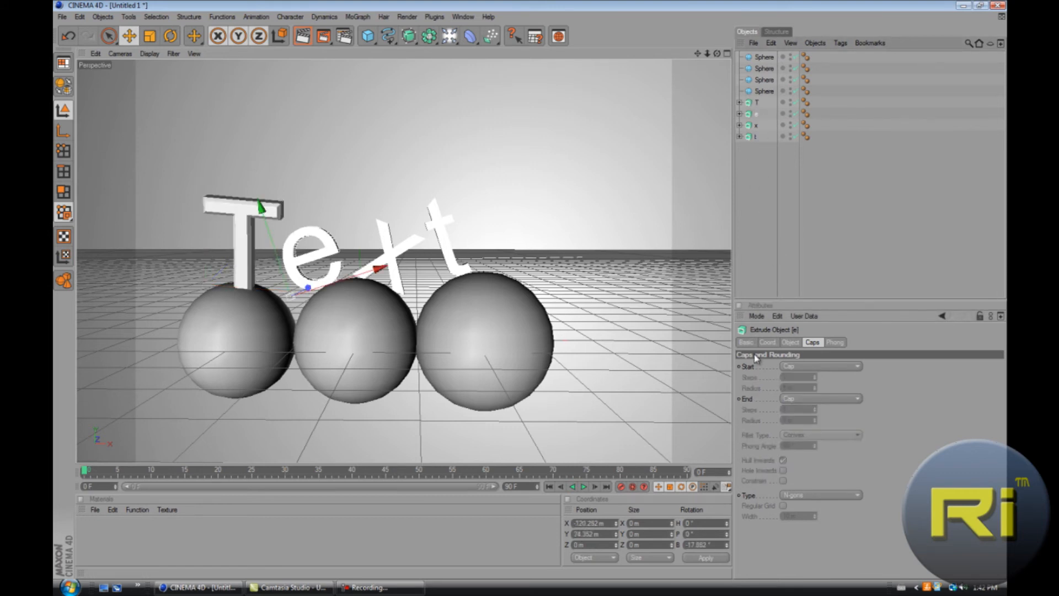
{"action": "left_click", "coordinate": [819, 365]}
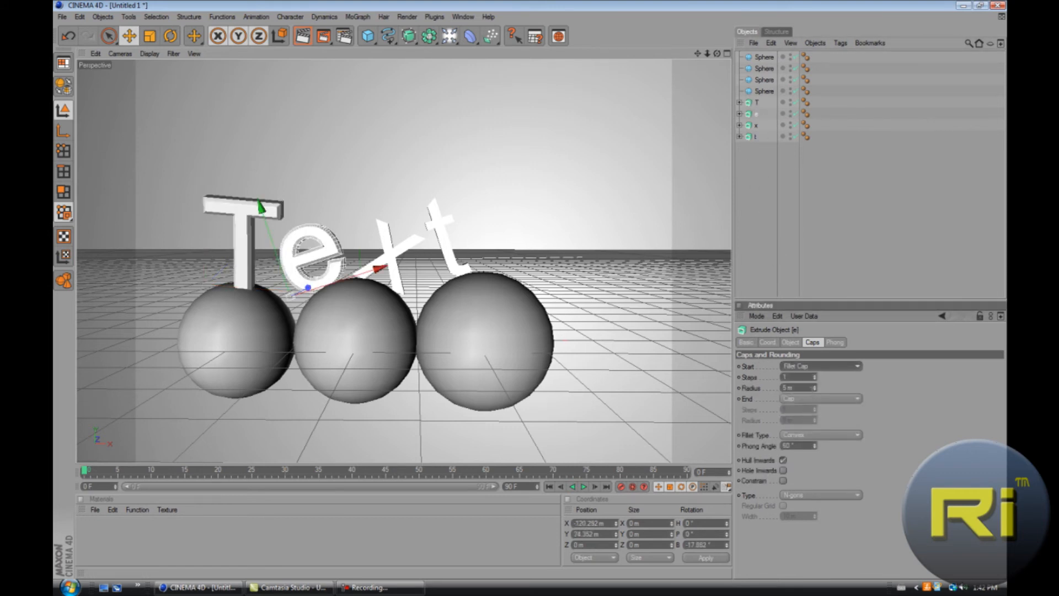
Give the letter t a fillet cap and set its Fillet Type to Convex.
{"action": "left_click", "coordinate": [819, 399]}
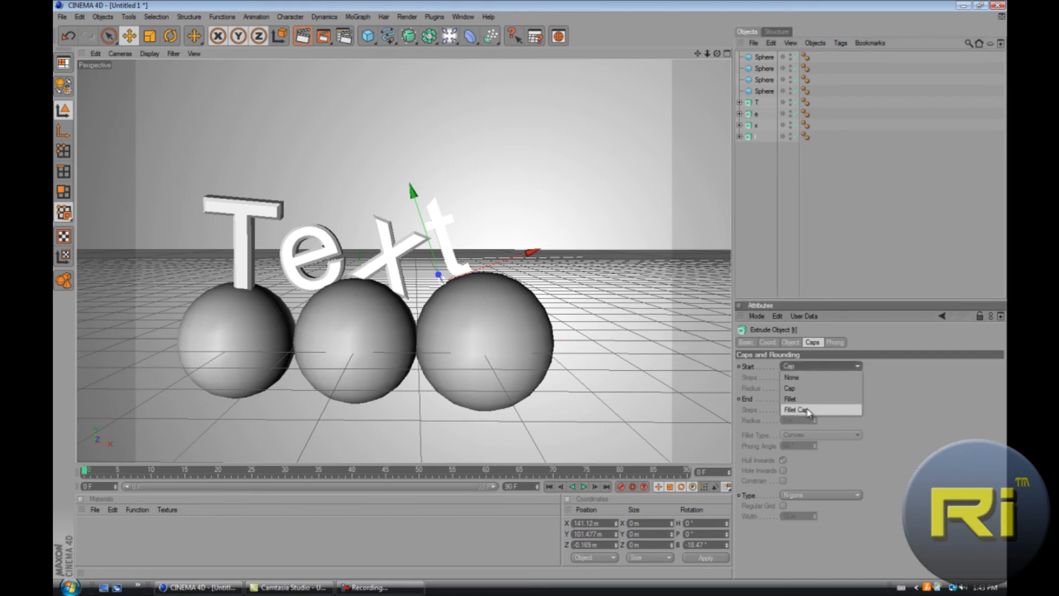
{"action": "left_click", "coordinate": [796, 410]}
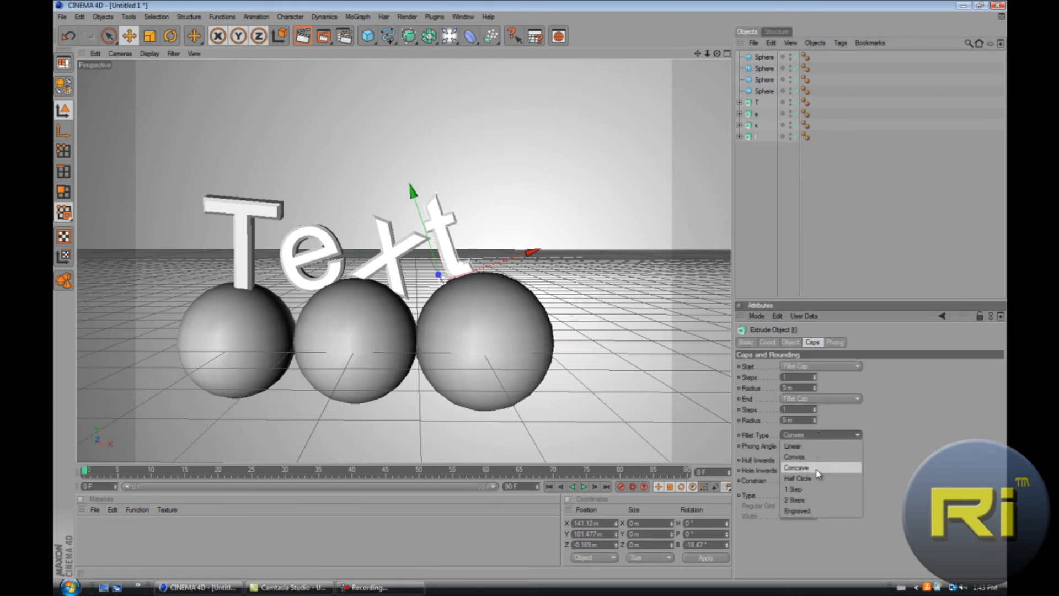
{"action": "left_click", "coordinate": [798, 467]}
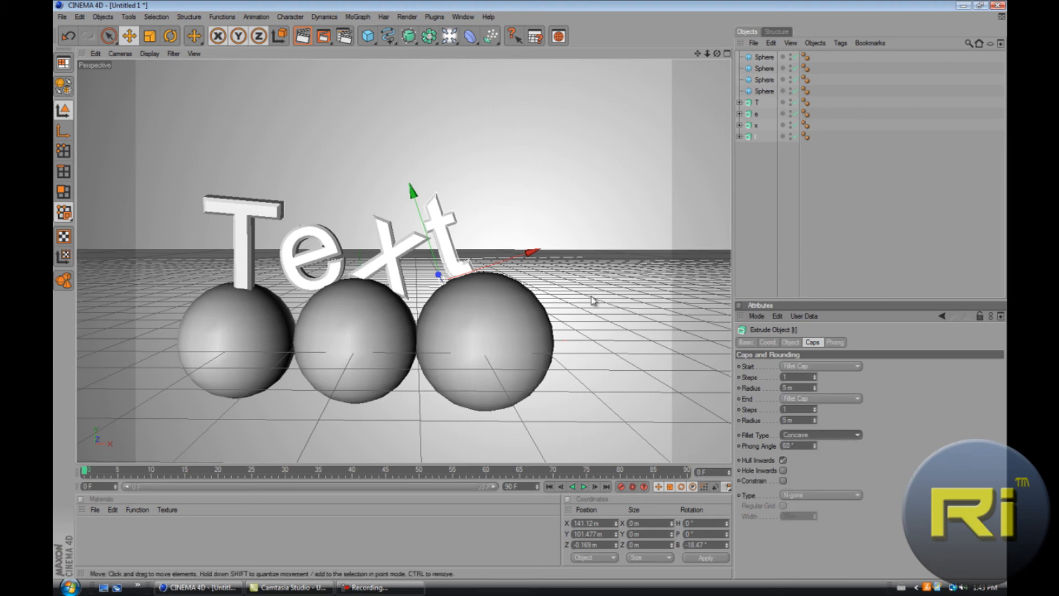
{"action": "mouse_move", "coordinate": [800, 439]}
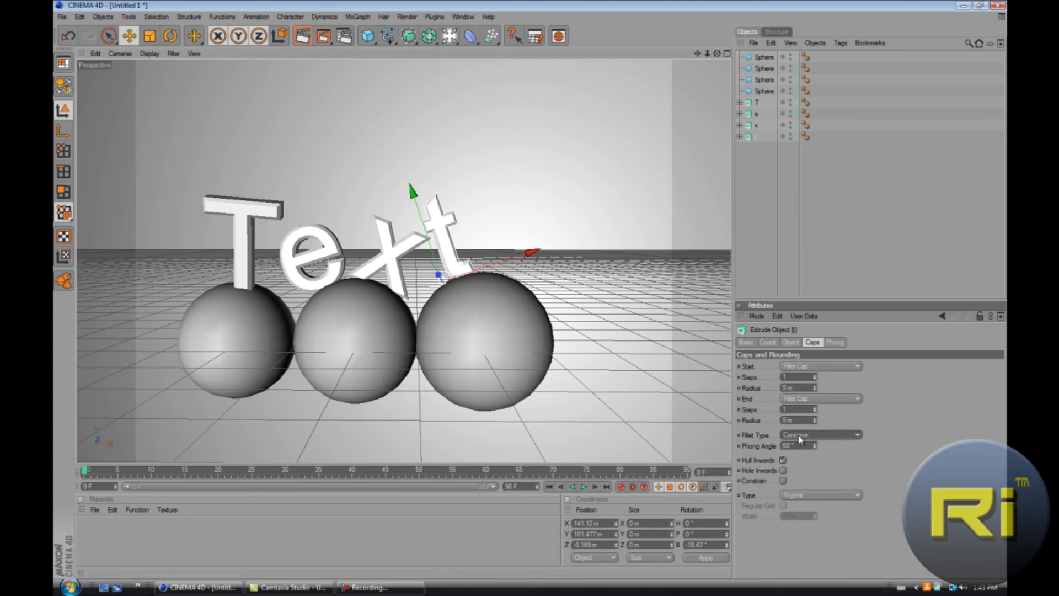
{"action": "left_click", "coordinate": [819, 434]}
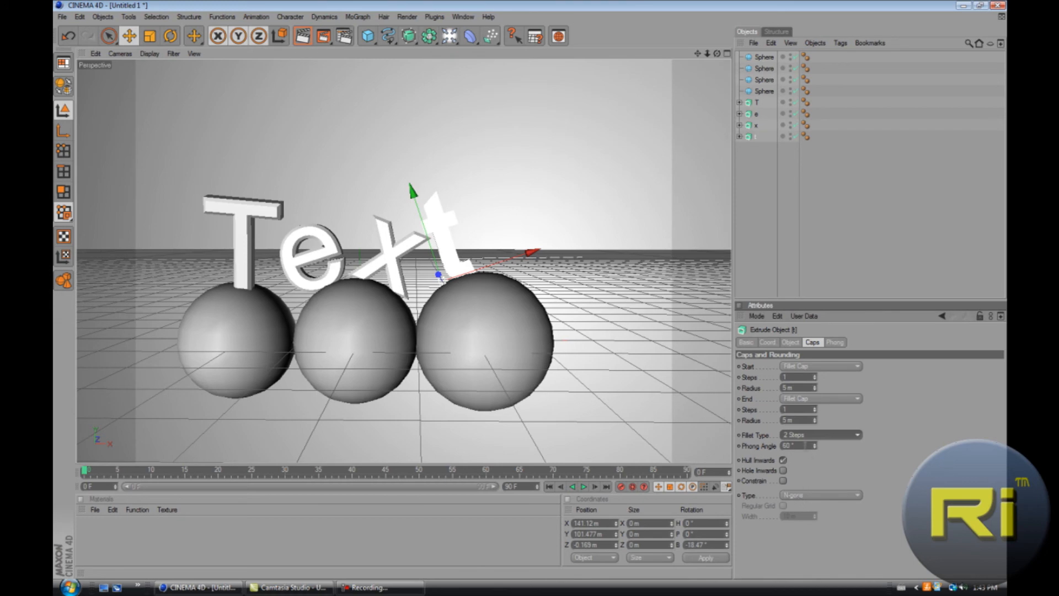
{"action": "left_click", "coordinate": [819, 435]}
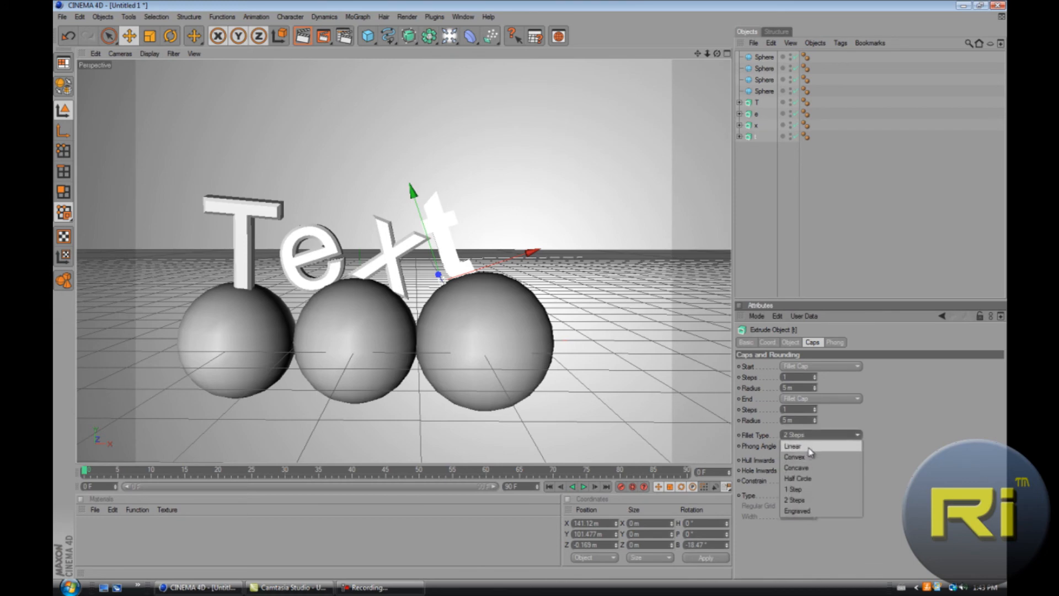
{"action": "left_click", "coordinate": [795, 455]}
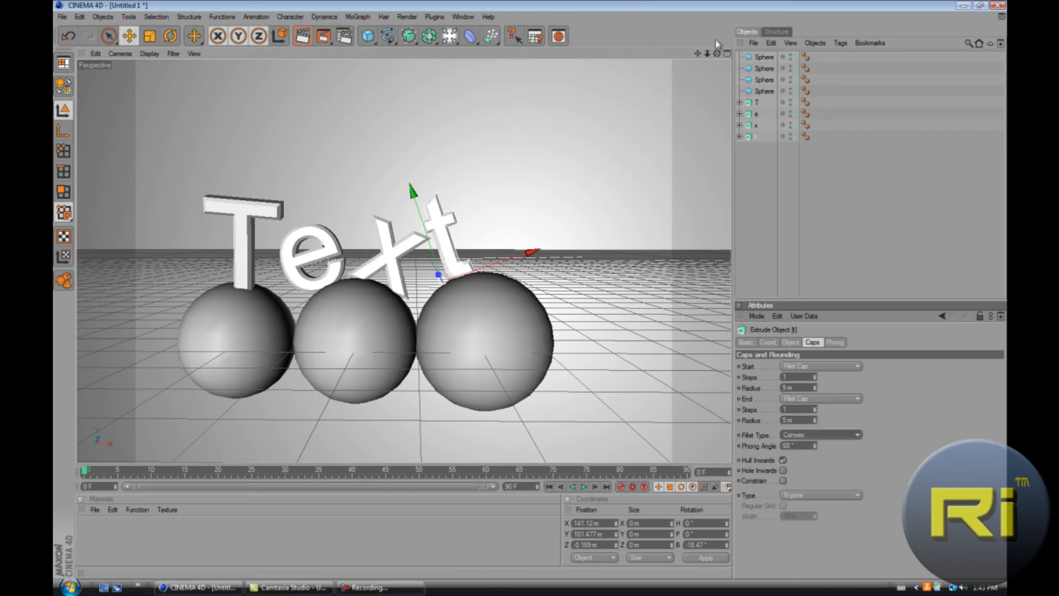